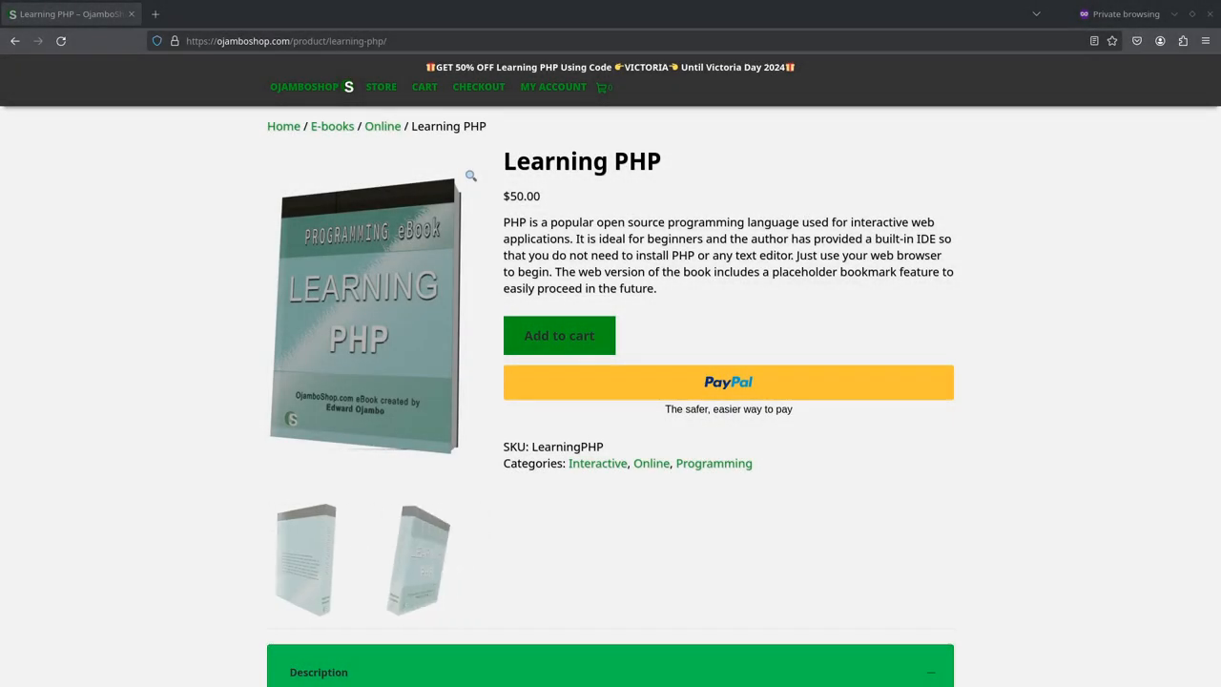
Log in to the OjamboShop account from My Account with the saved password
click(379, 559)
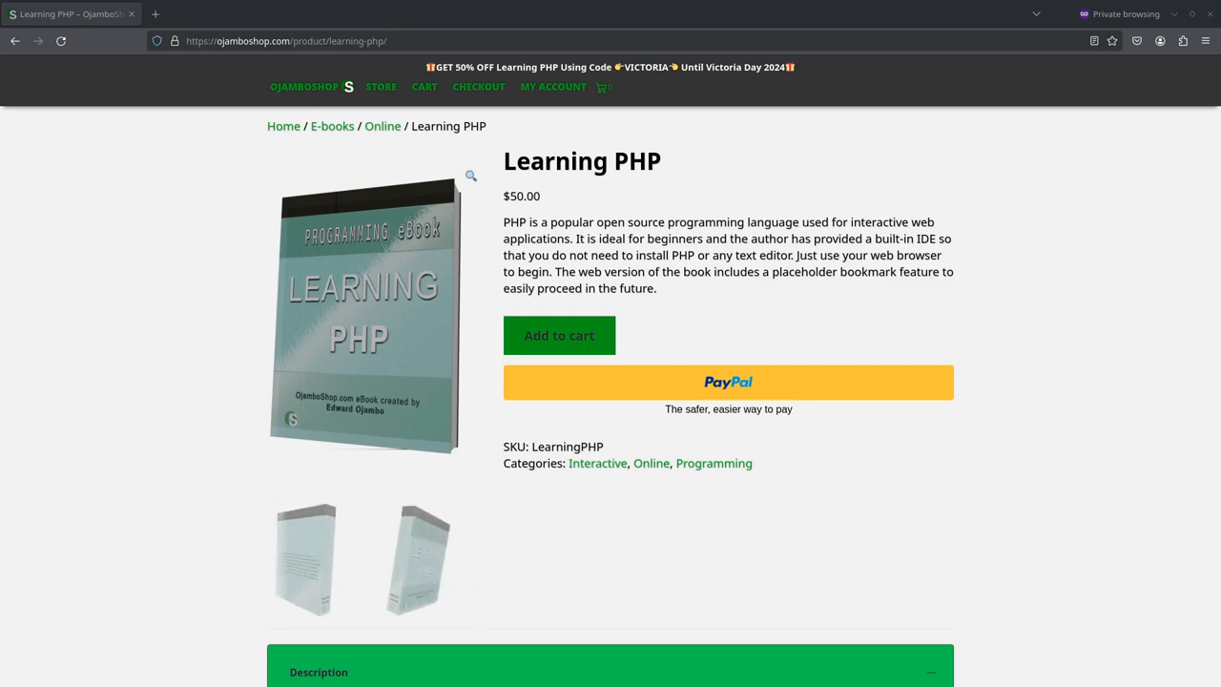
click(381, 558)
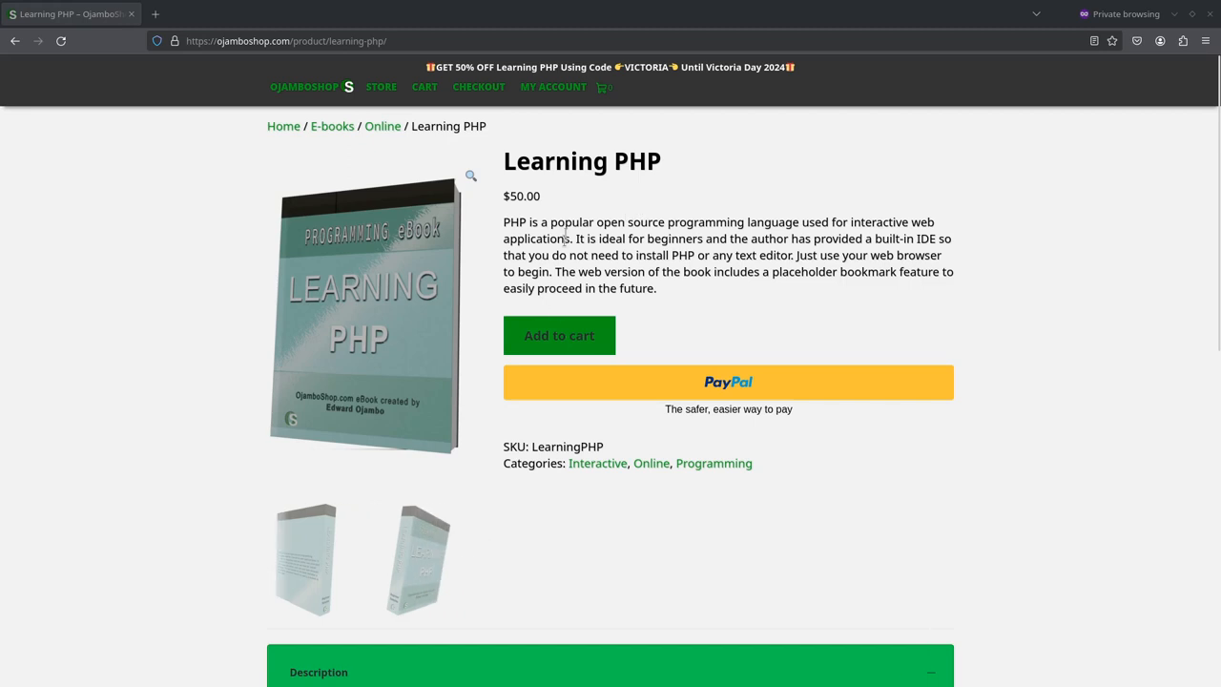
click(553, 88)
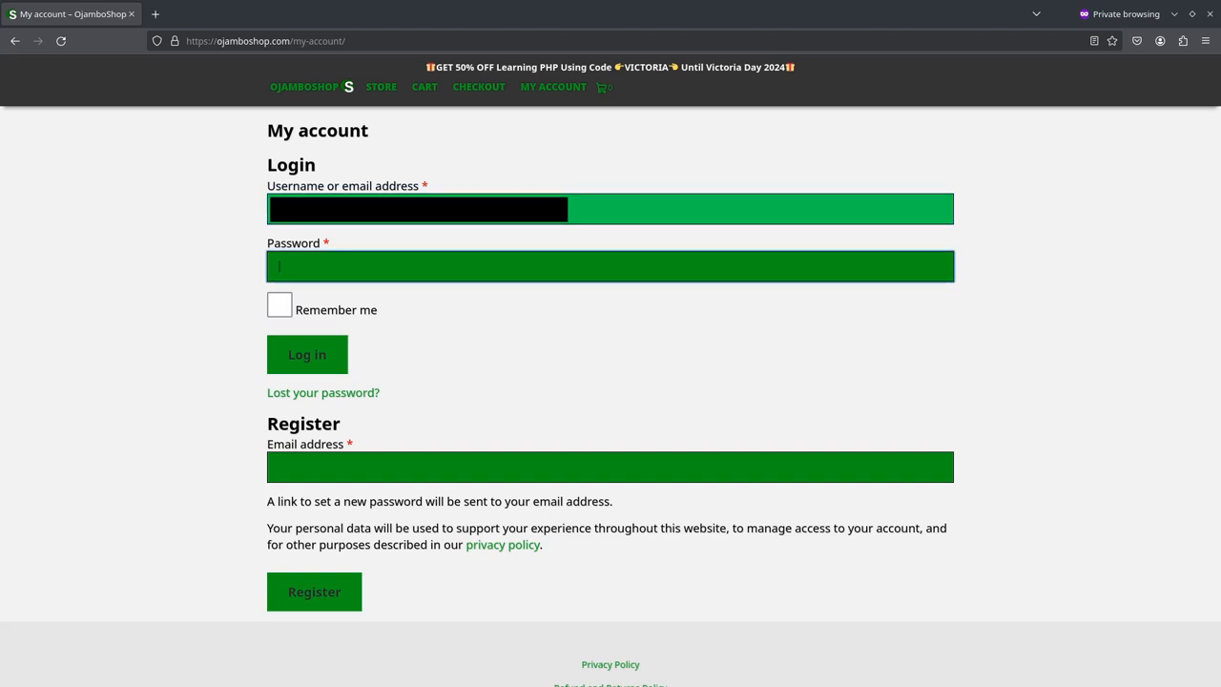
text(password)
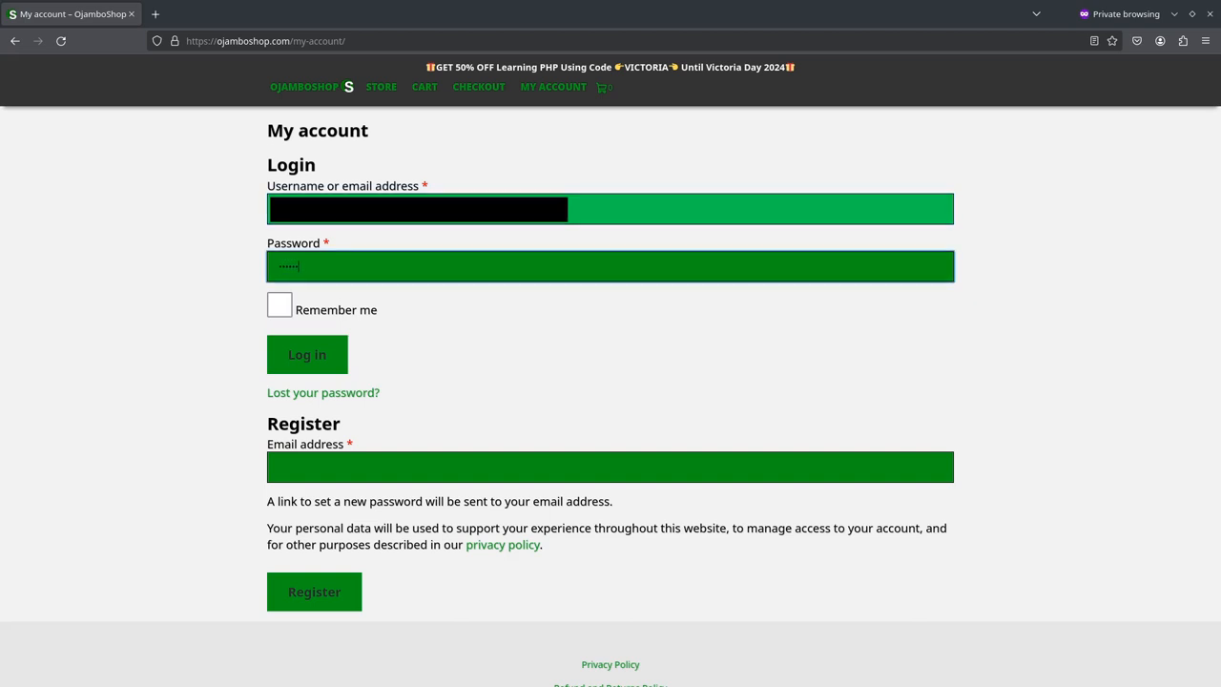
text(password)
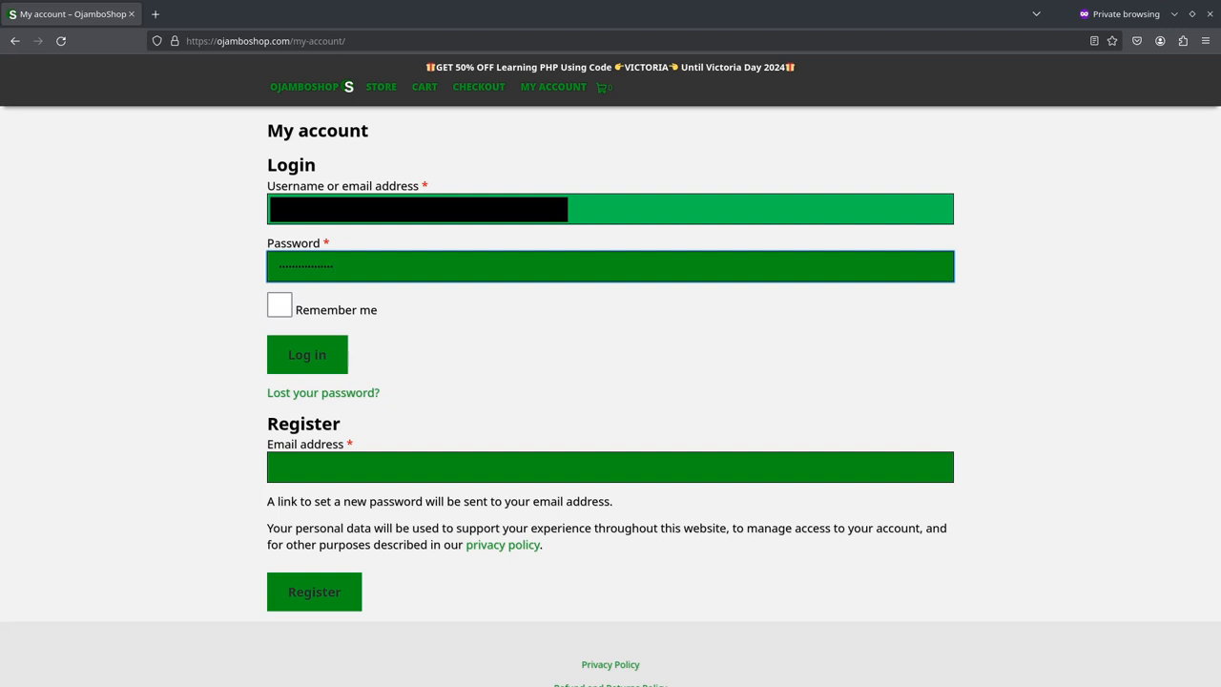
click(305, 353)
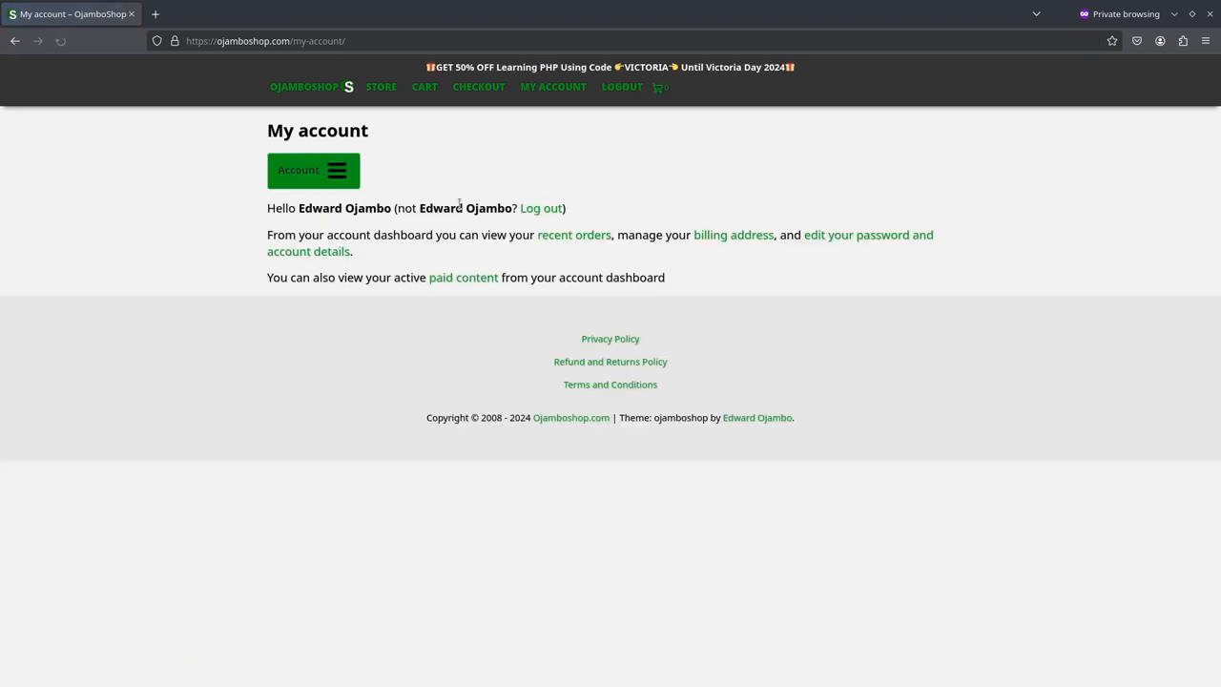
Open the purchased Learning PHP ebook from the account's Paid Content list
click(313, 169)
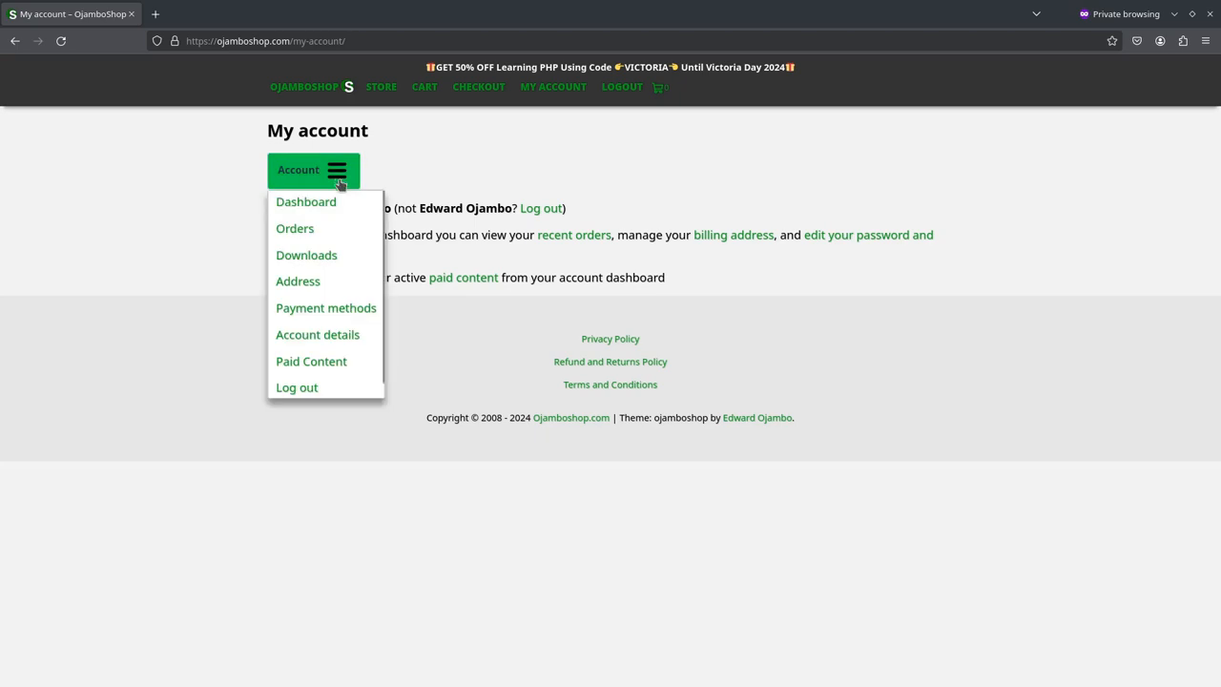
mouse_move(311, 360)
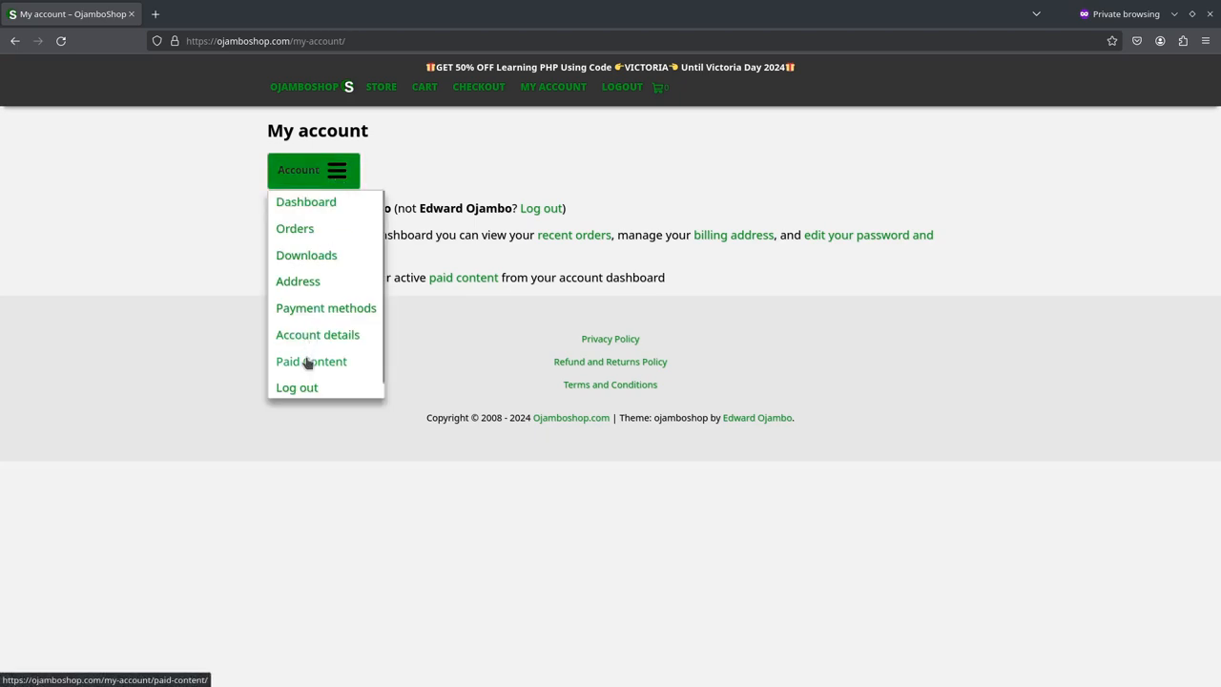
click(311, 360)
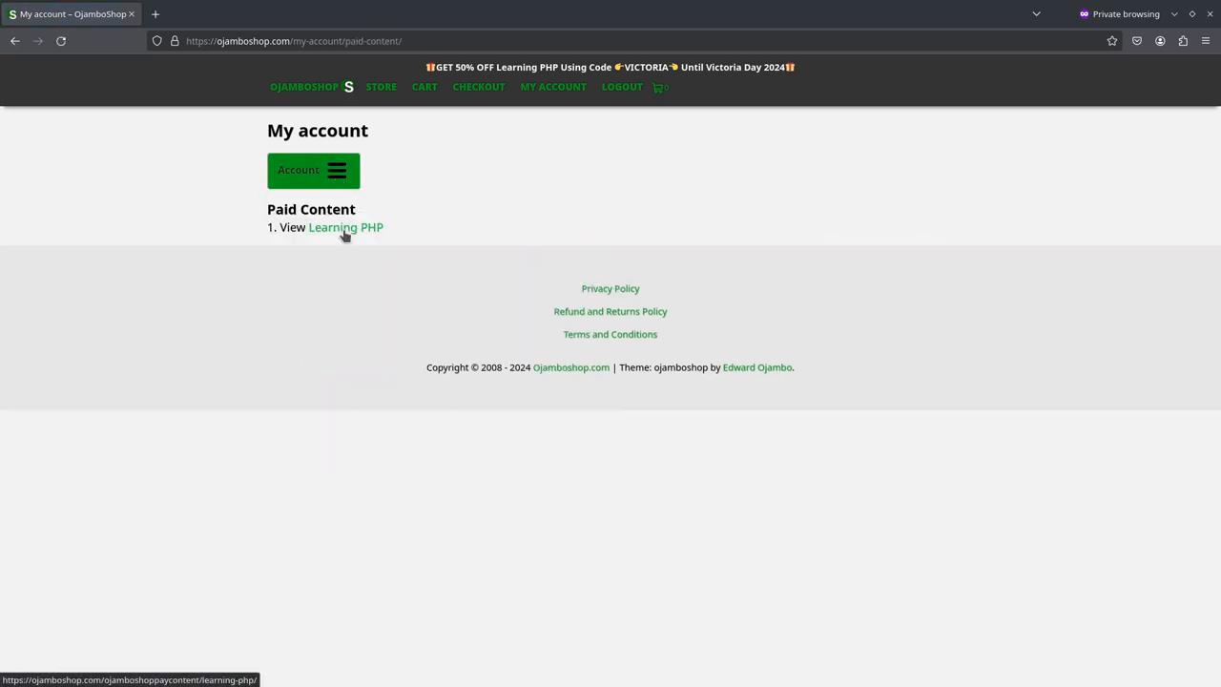
click(346, 227)
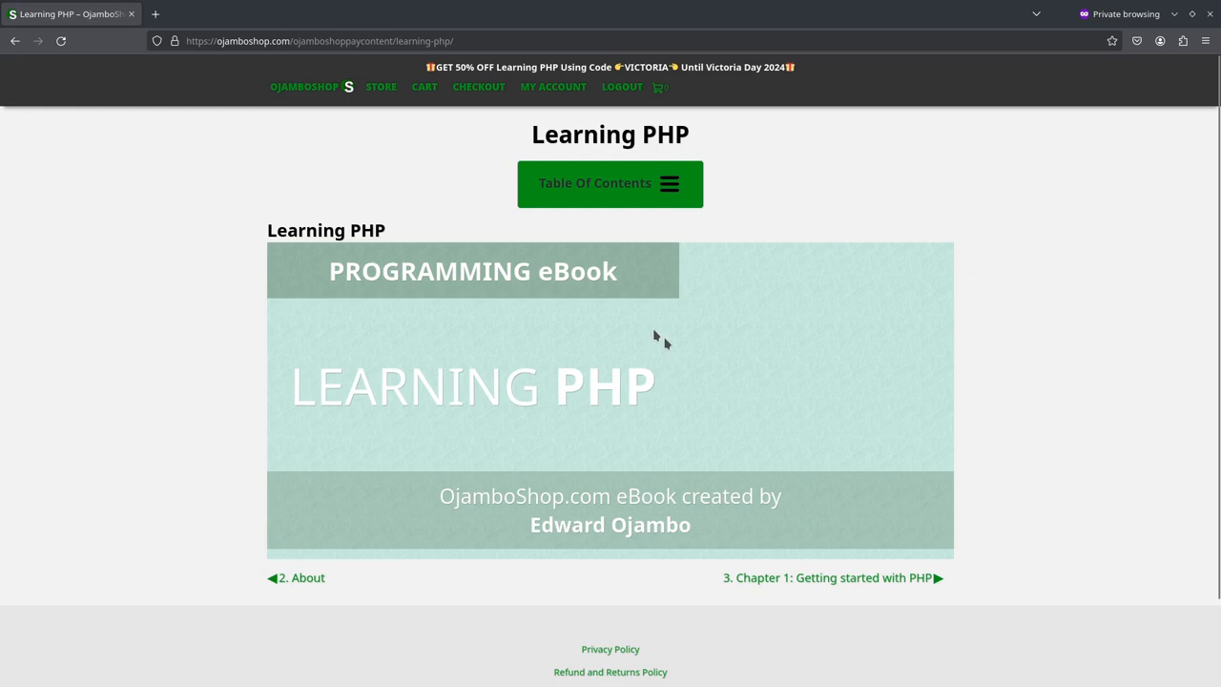
Jump to Chapter 1 via the Table Of Contents, highlight the built-in IDE phrase, and continue to History
click(610, 183)
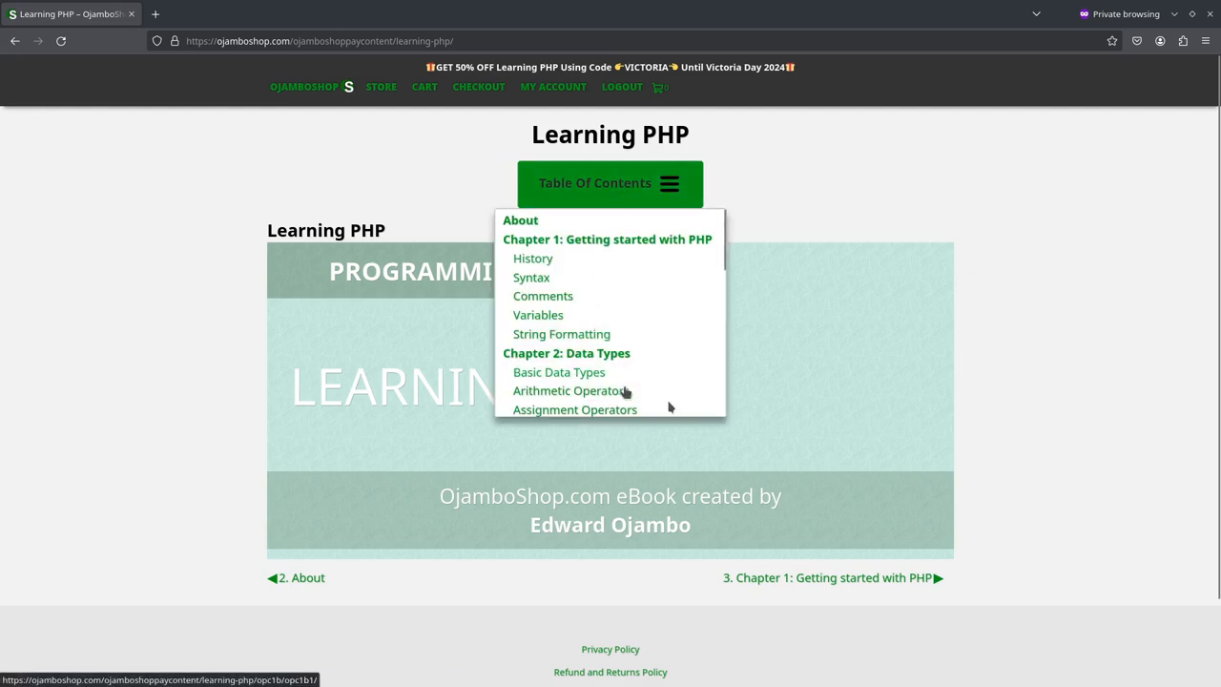
click(607, 238)
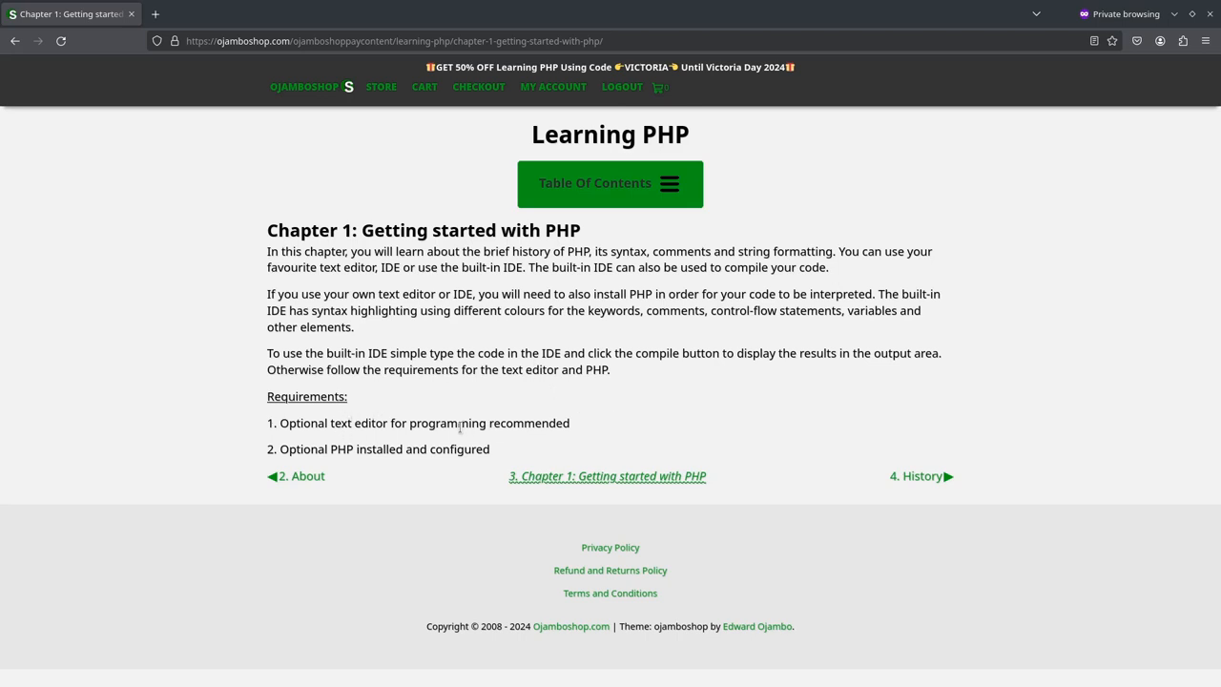
mouse_move(431, 448)
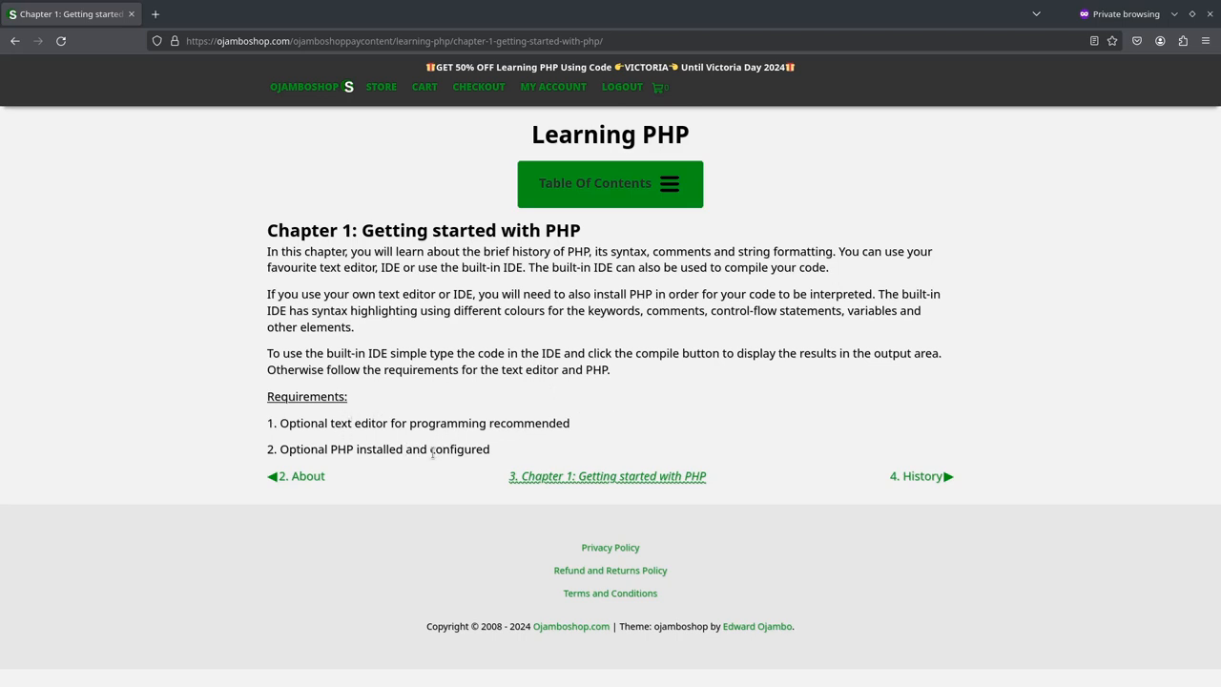
mouse_move(458, 437)
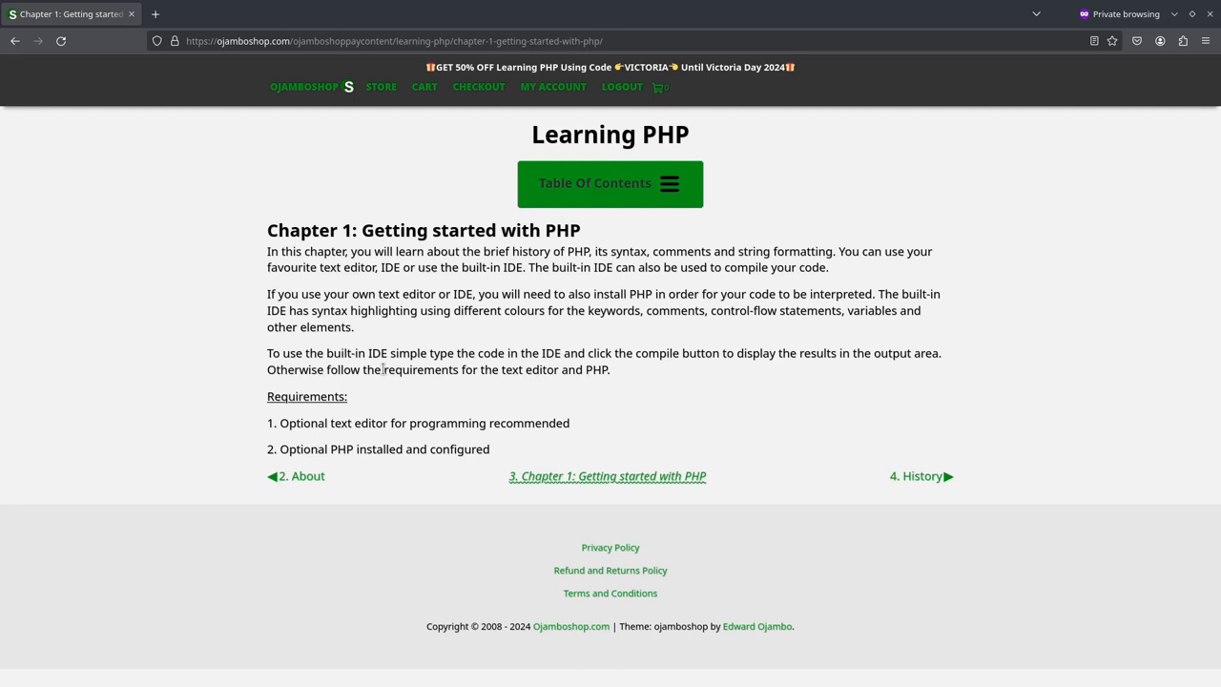
drag(334, 353, 408, 353)
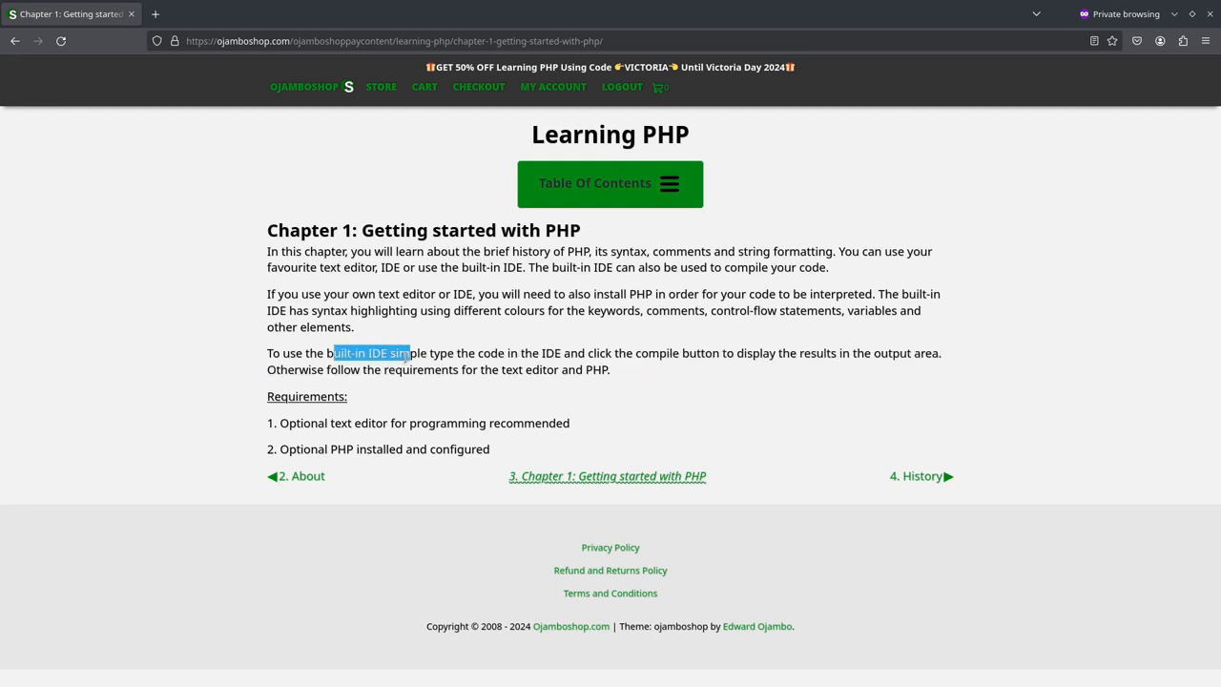
mouse_move(920, 477)
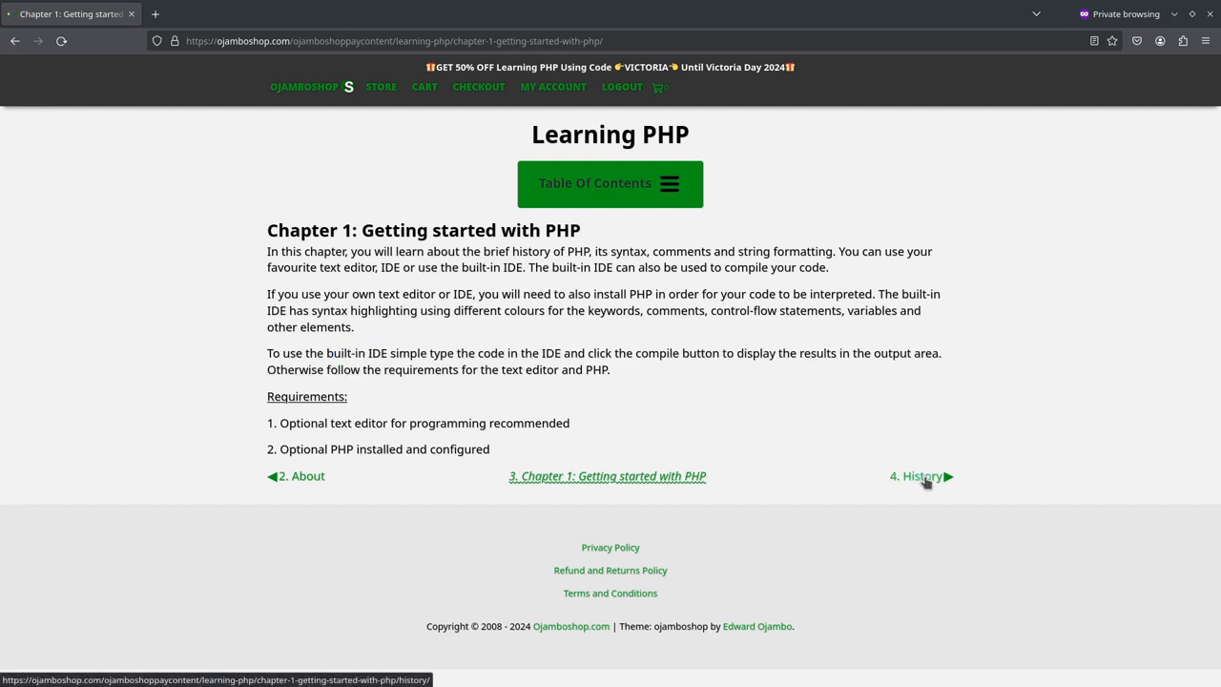
click(915, 475)
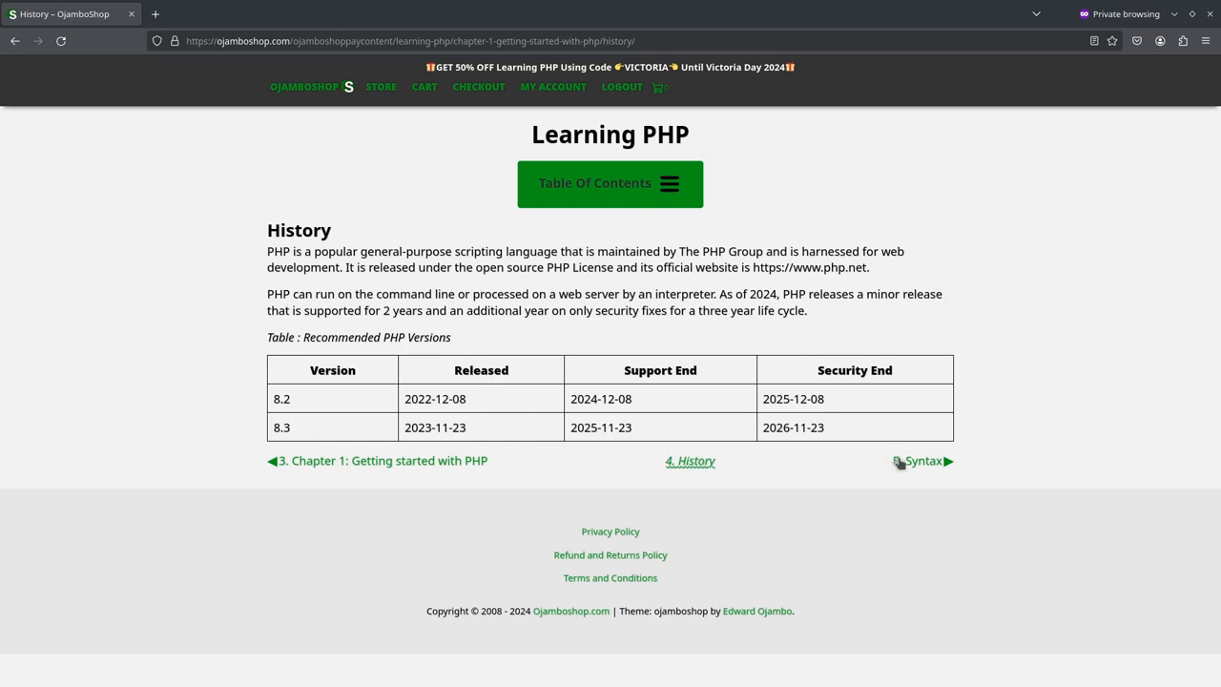
Move on to the Syntax section and scroll down to the built-in code IDE
click(923, 459)
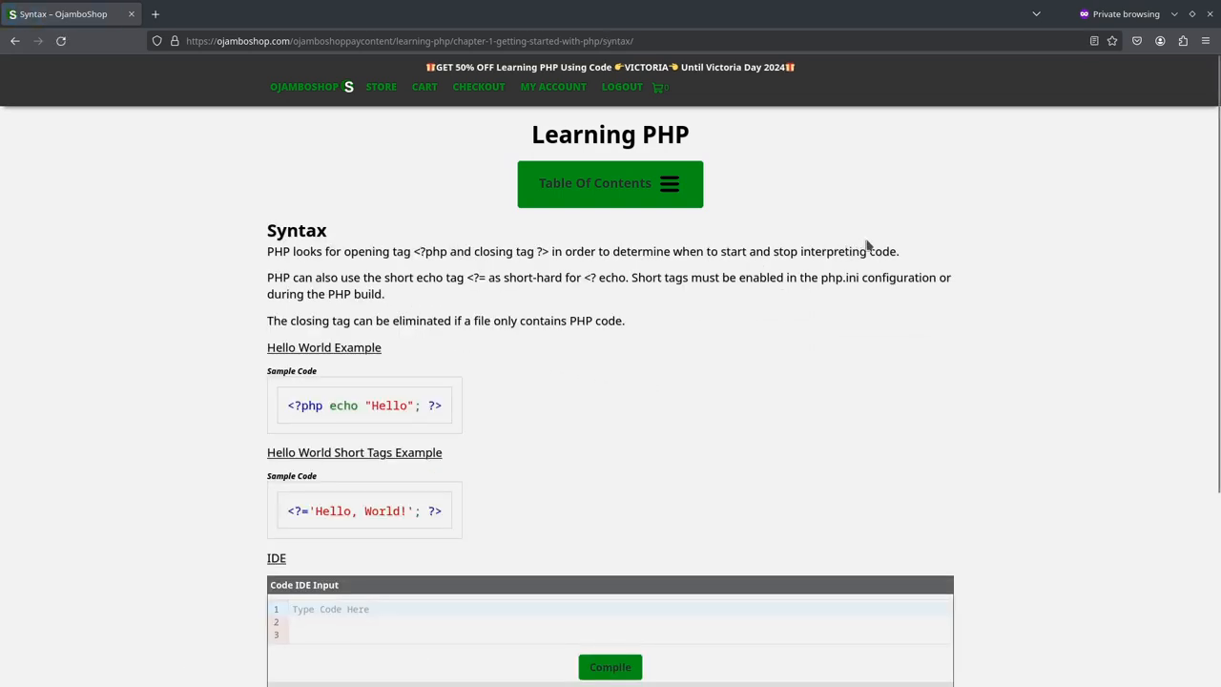
mouse_move(641, 282)
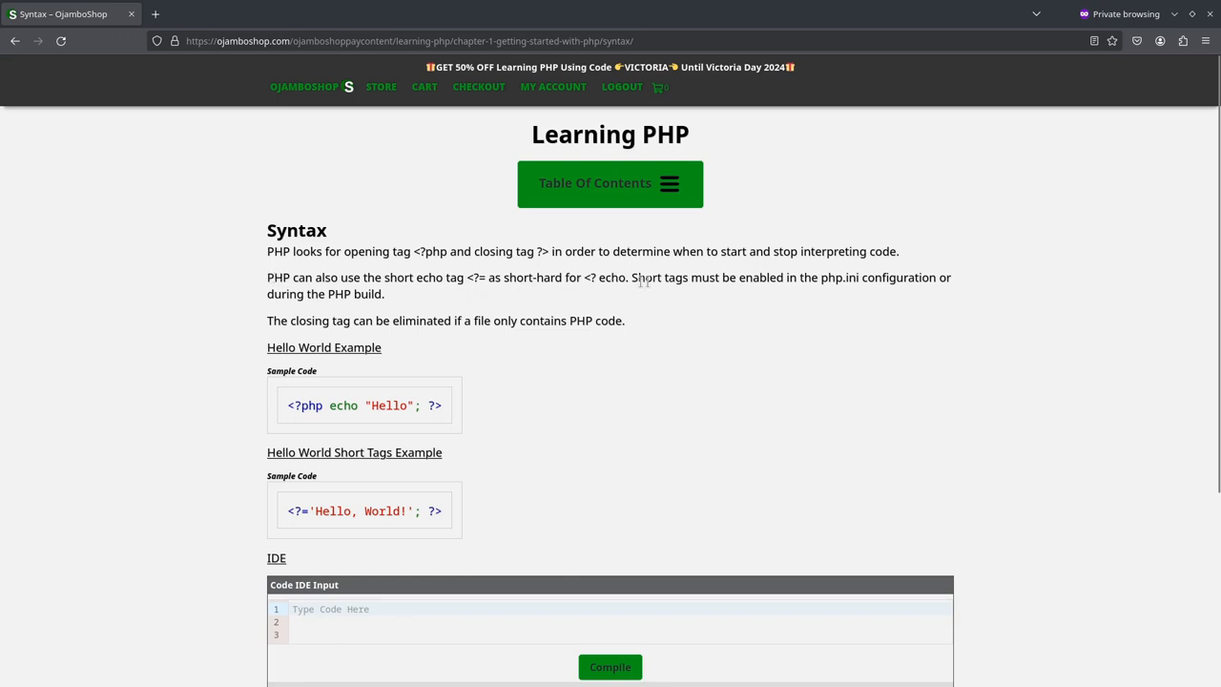
scroll(down, 3)
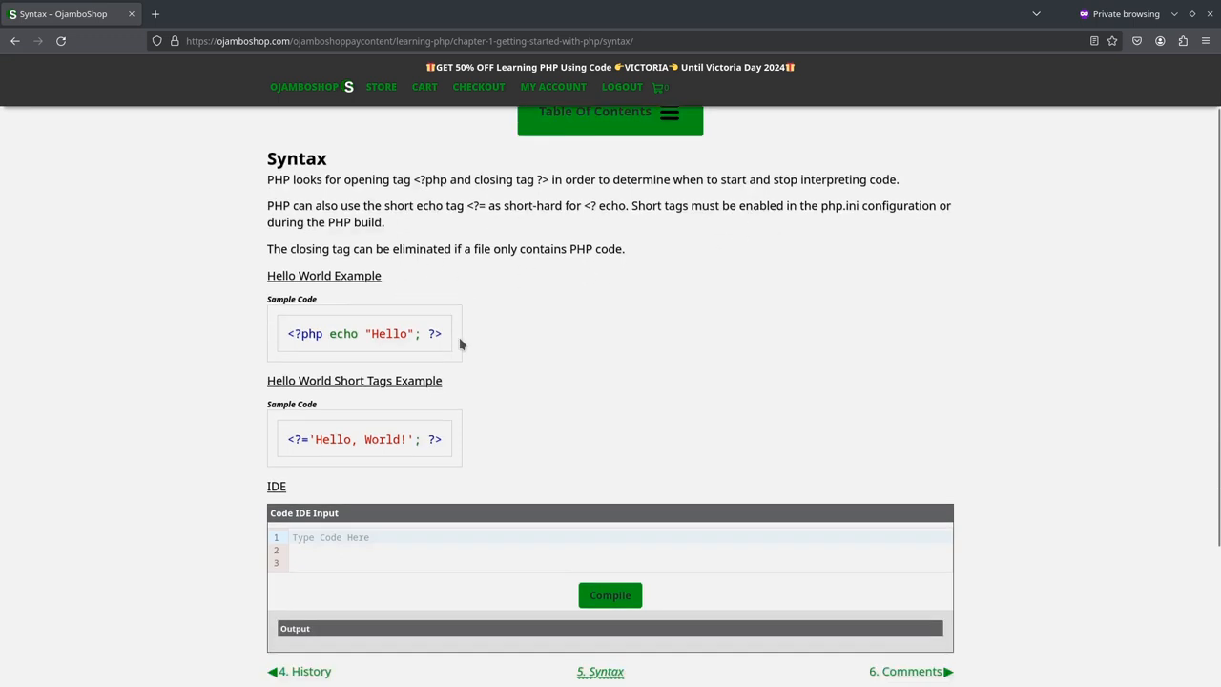
scroll(down, 3)
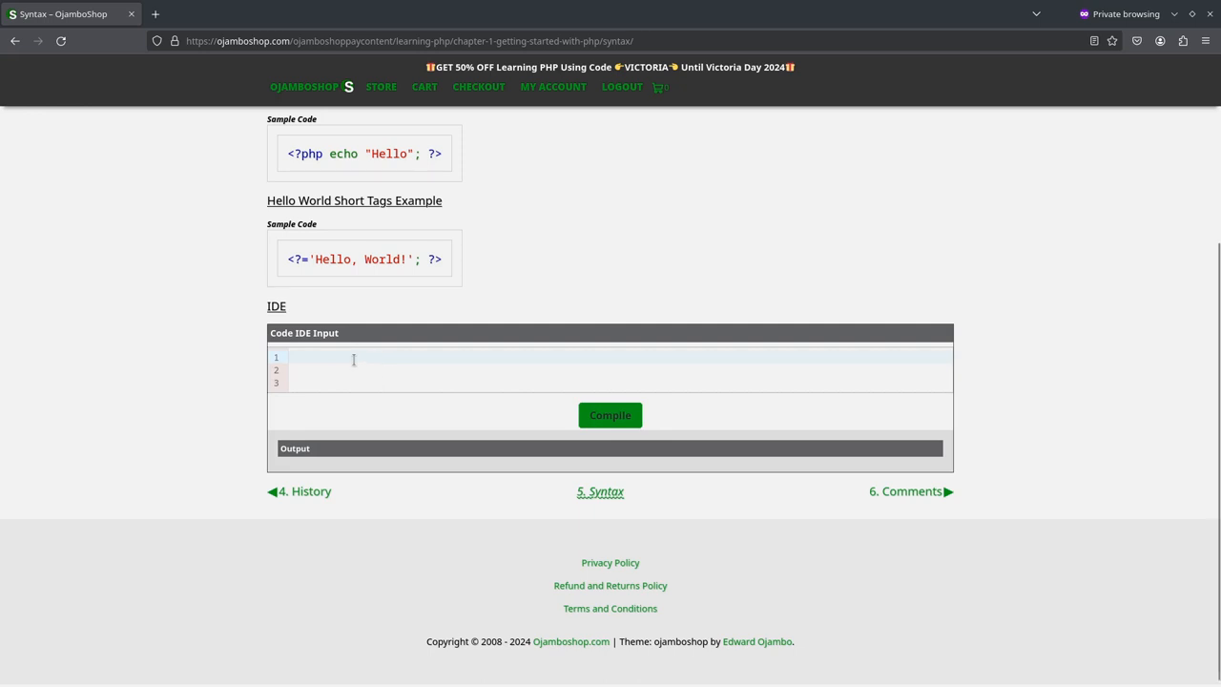
Enter <?php echo "Hello"; ?> in the Code IDE Input and compile it to output Hello
text(<)
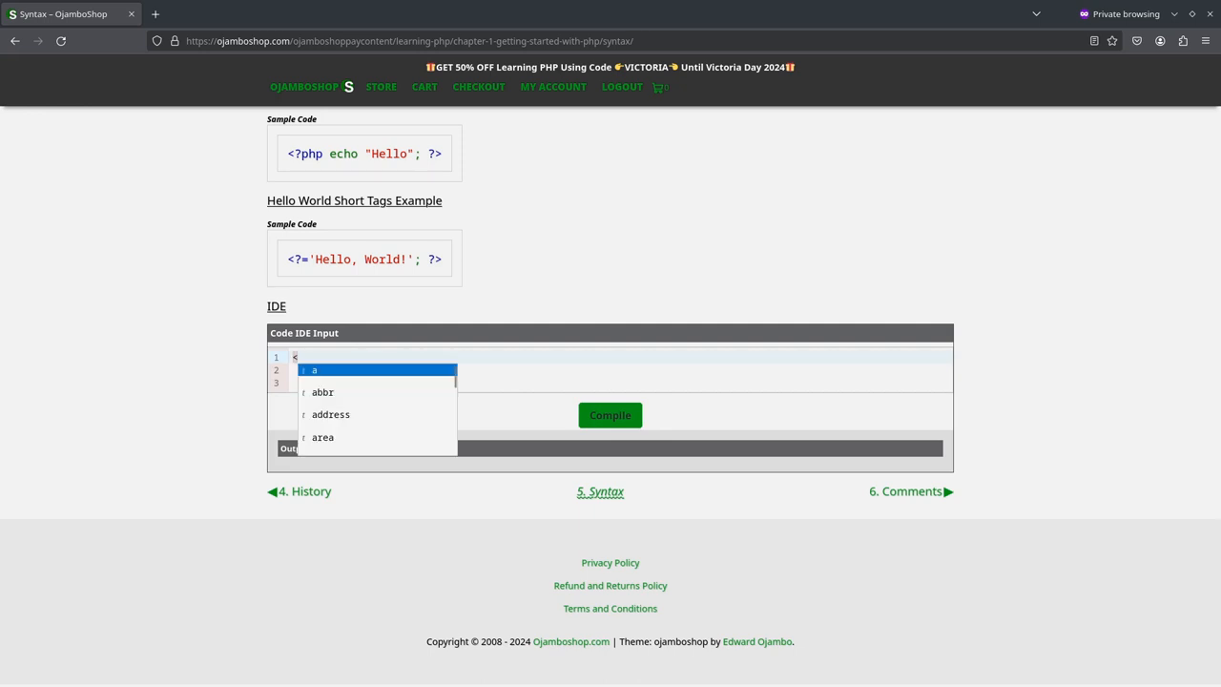
text(?php)
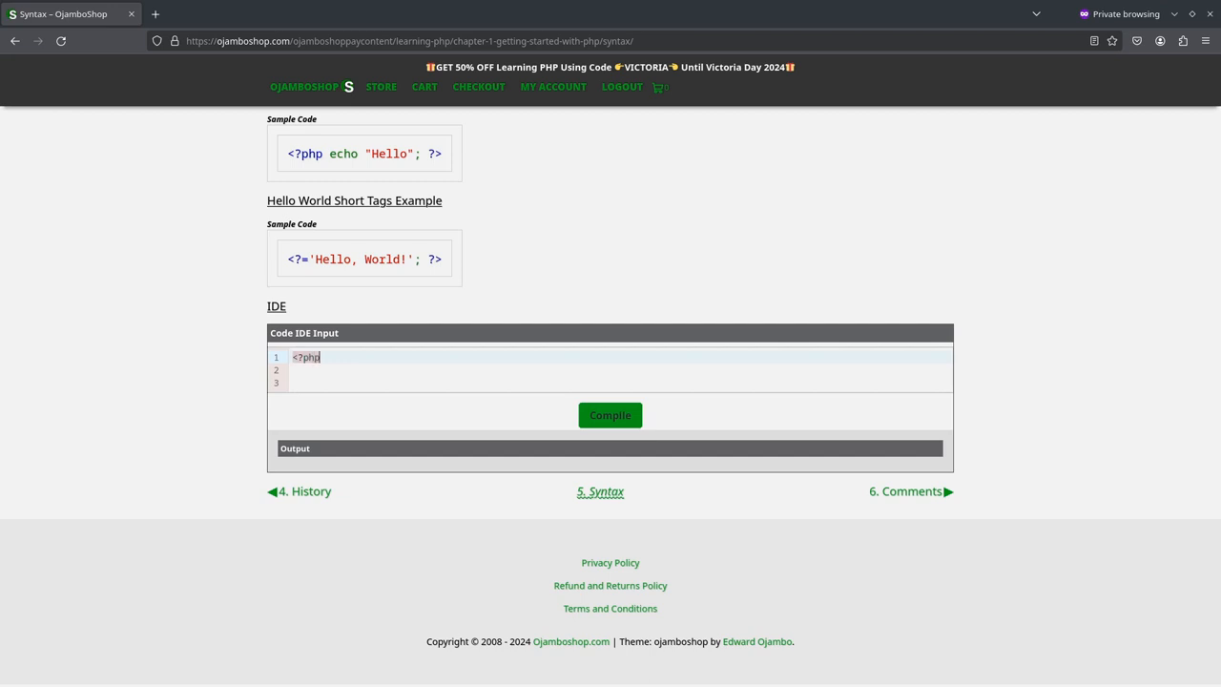
text(echo)
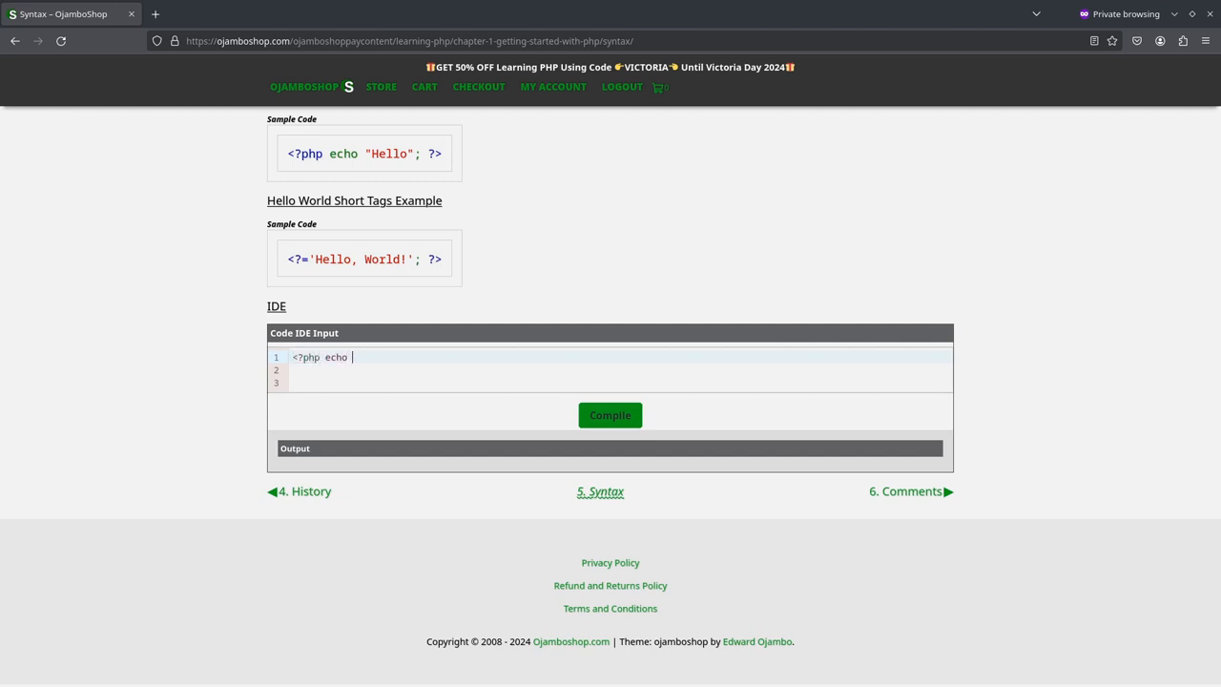
text("Hell")
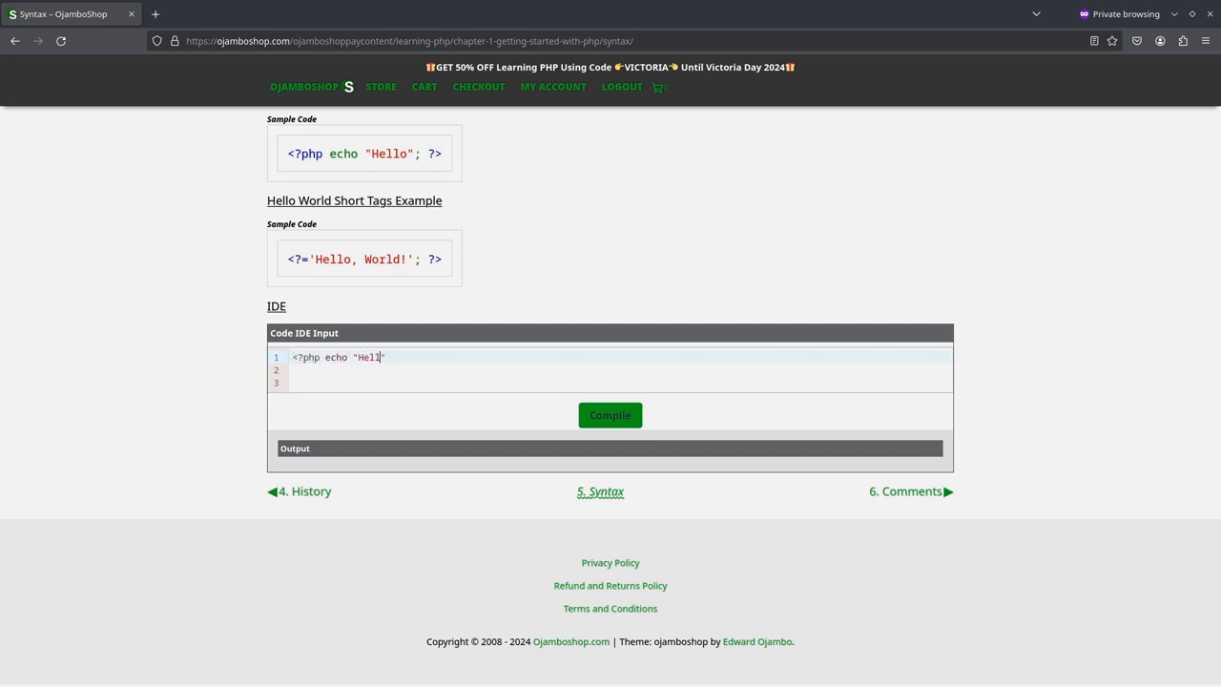
text(o)
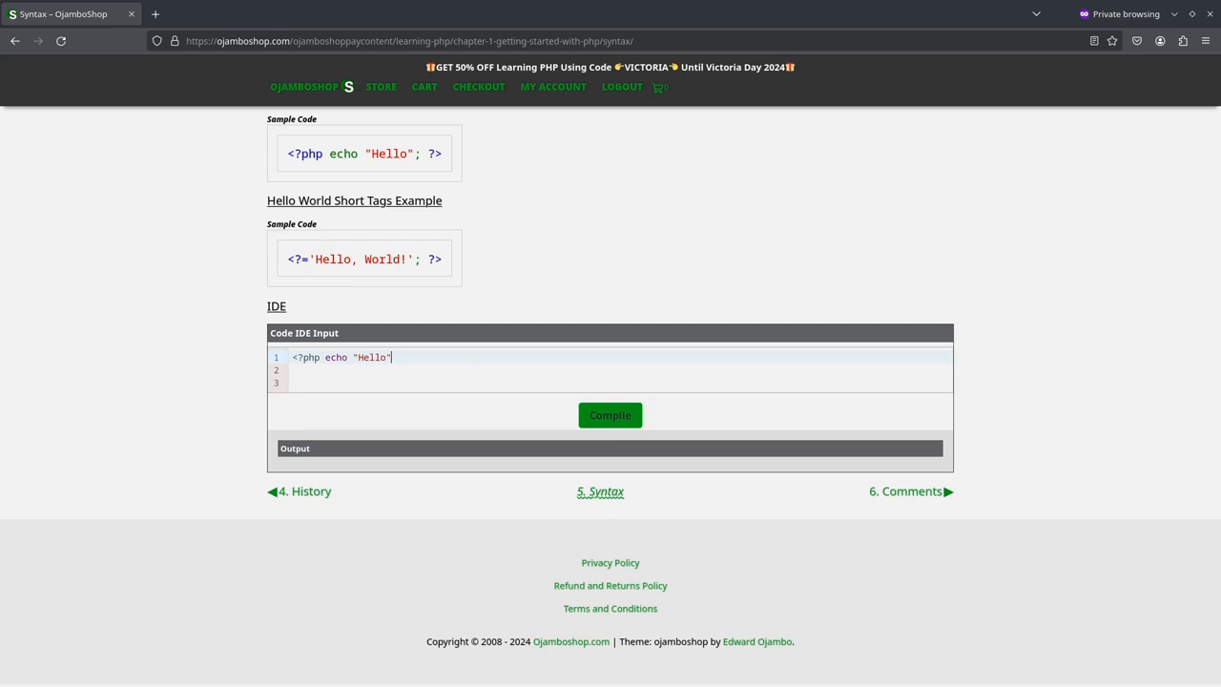
text(; ?>)
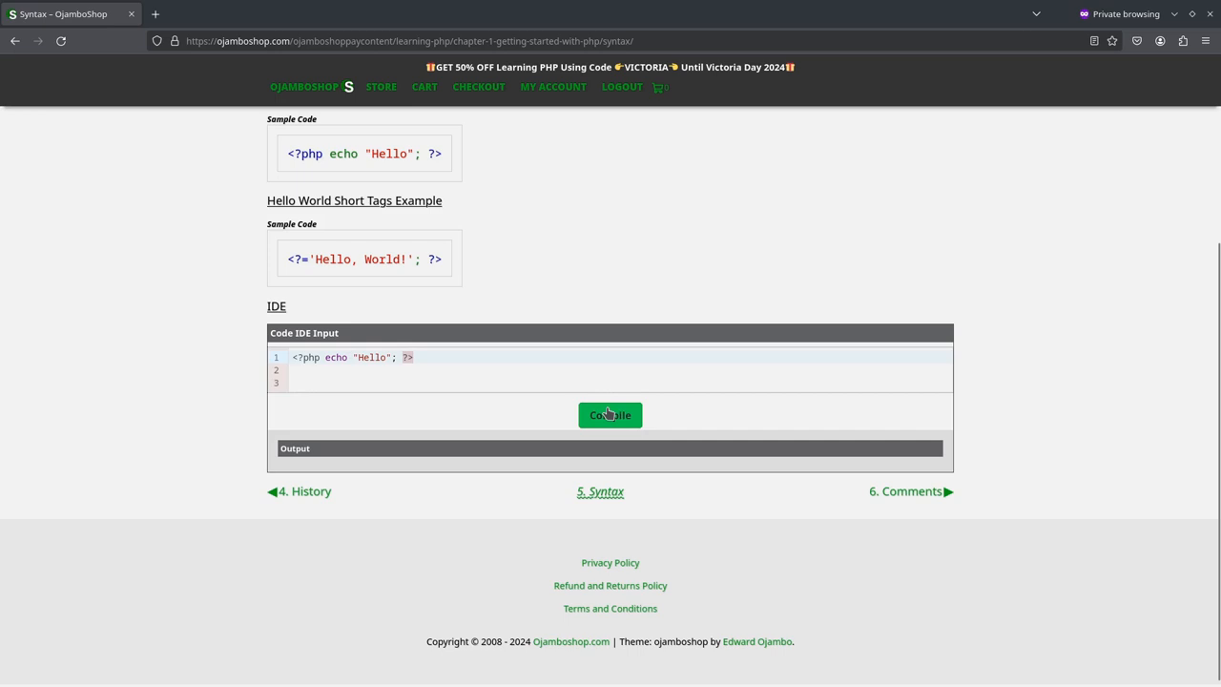
click(610, 416)
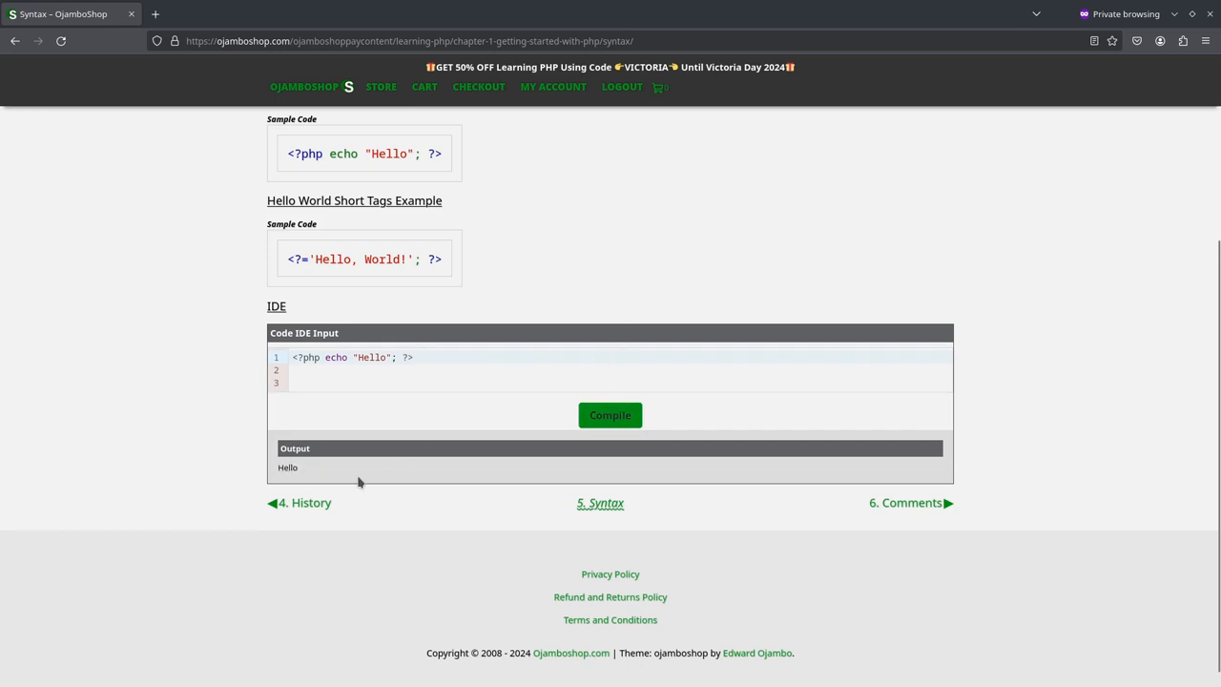
mouse_move(484, 355)
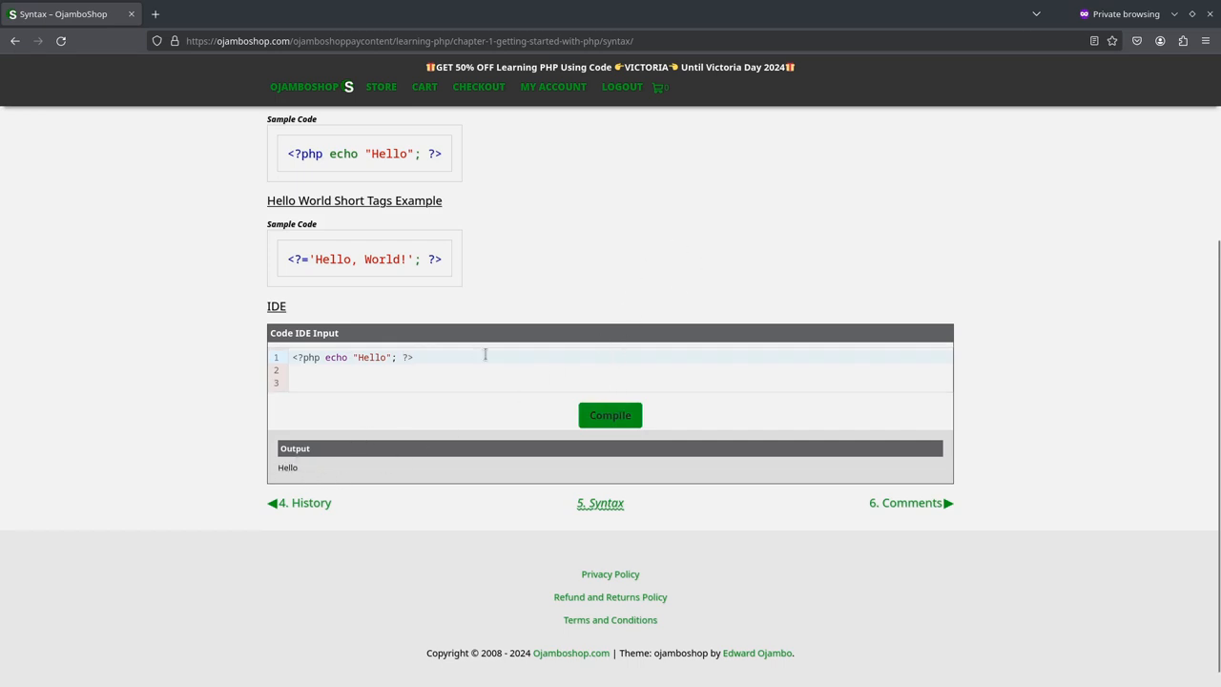
click(610, 183)
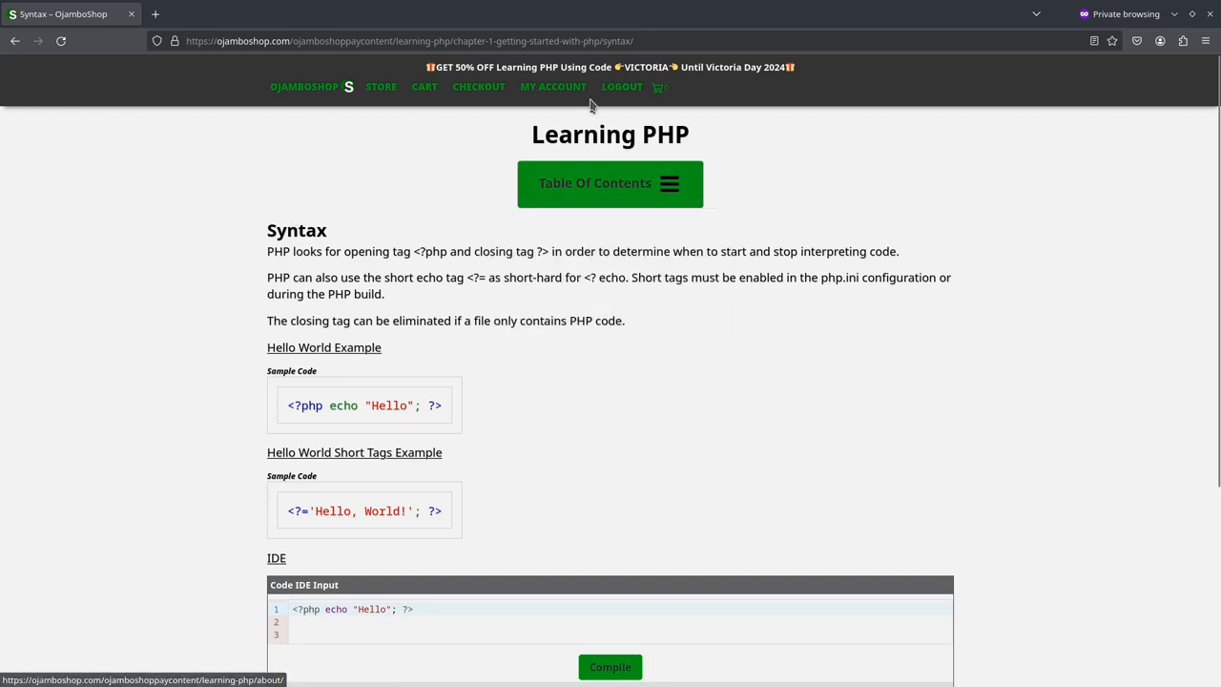
Return to My Account and view the Paid Content list with the Learning PHP ebook
click(553, 86)
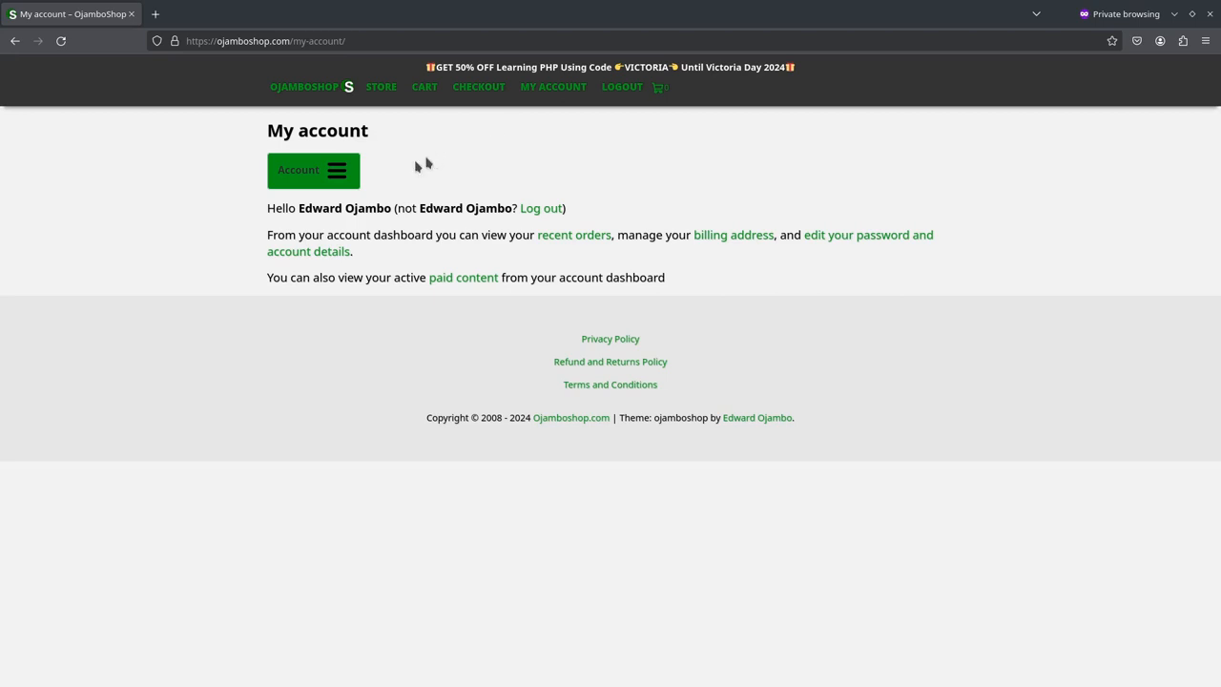
click(312, 169)
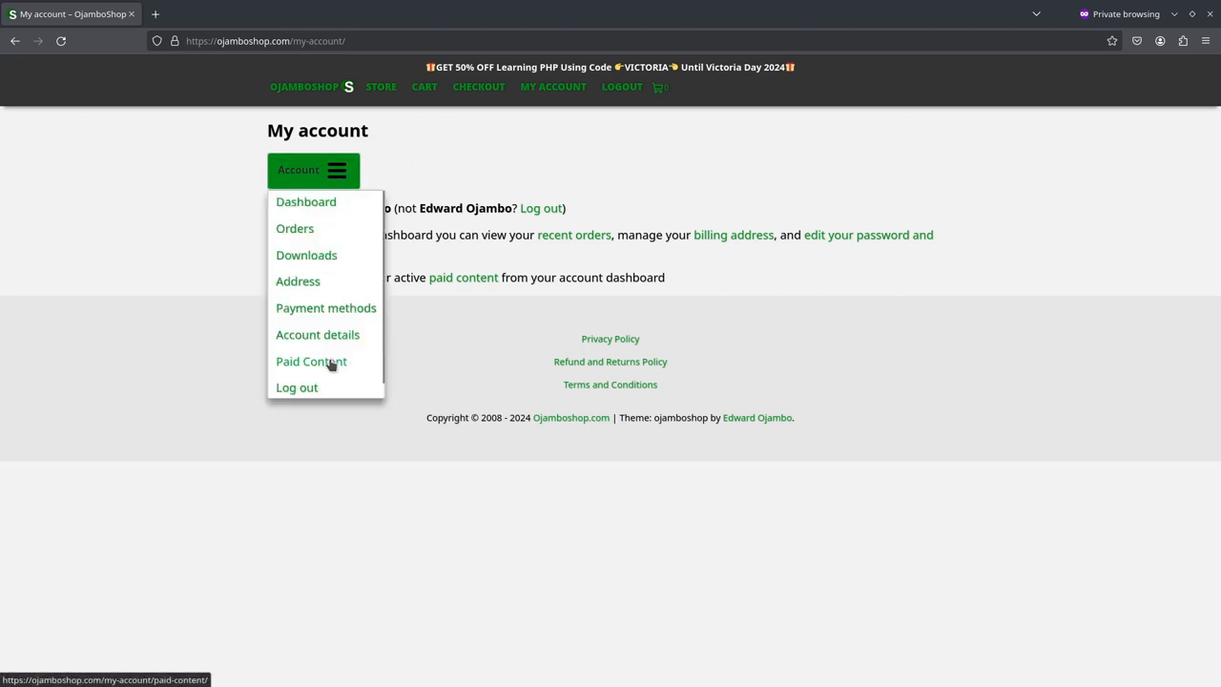
click(311, 360)
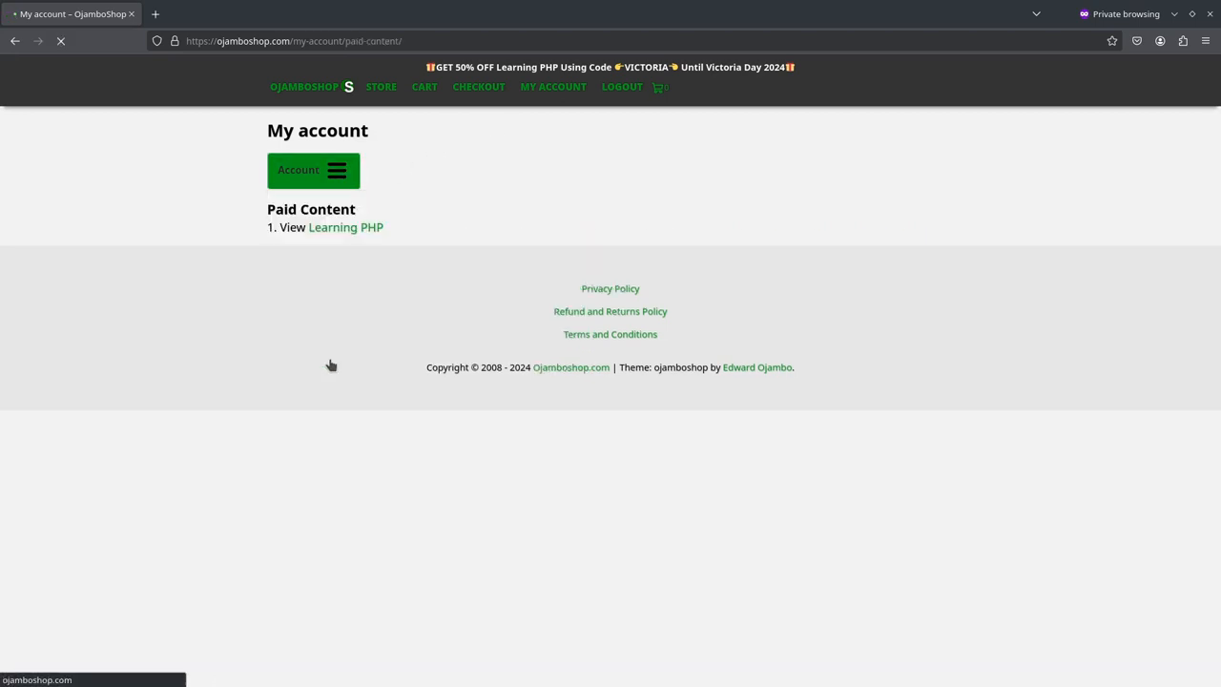
mouse_move(345, 227)
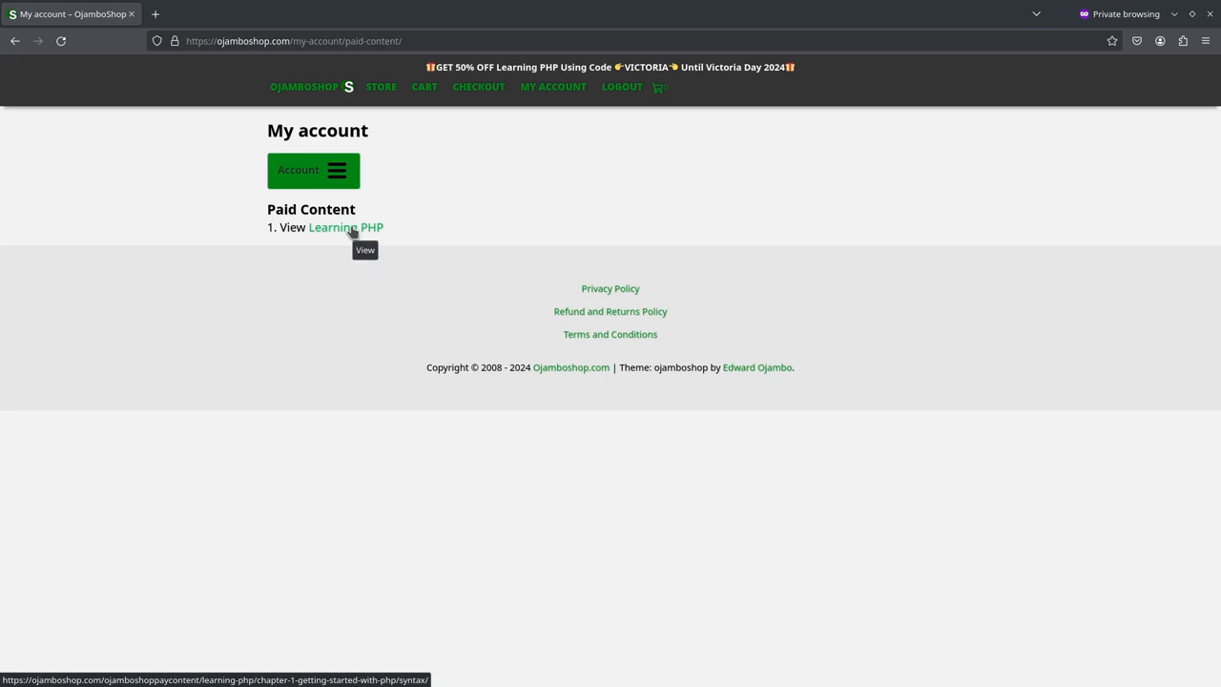
Reopen the Learning PHP ebook and advance to the '6. Comments' chapter
click(345, 227)
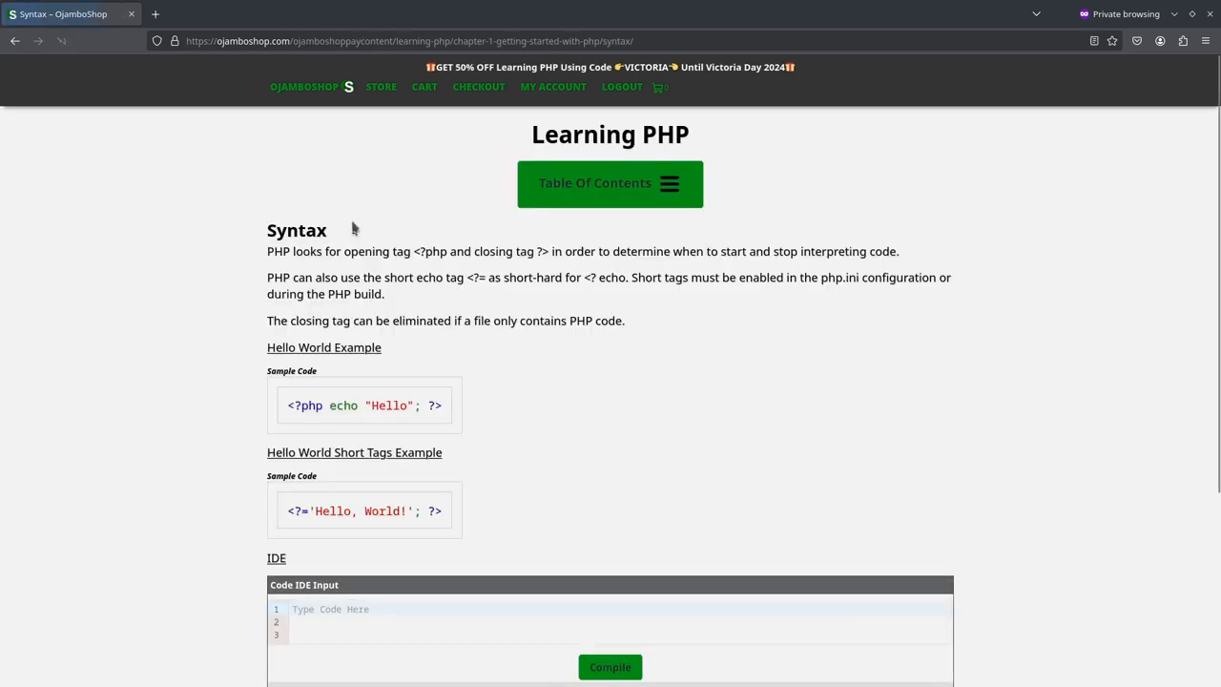
mouse_move(389, 450)
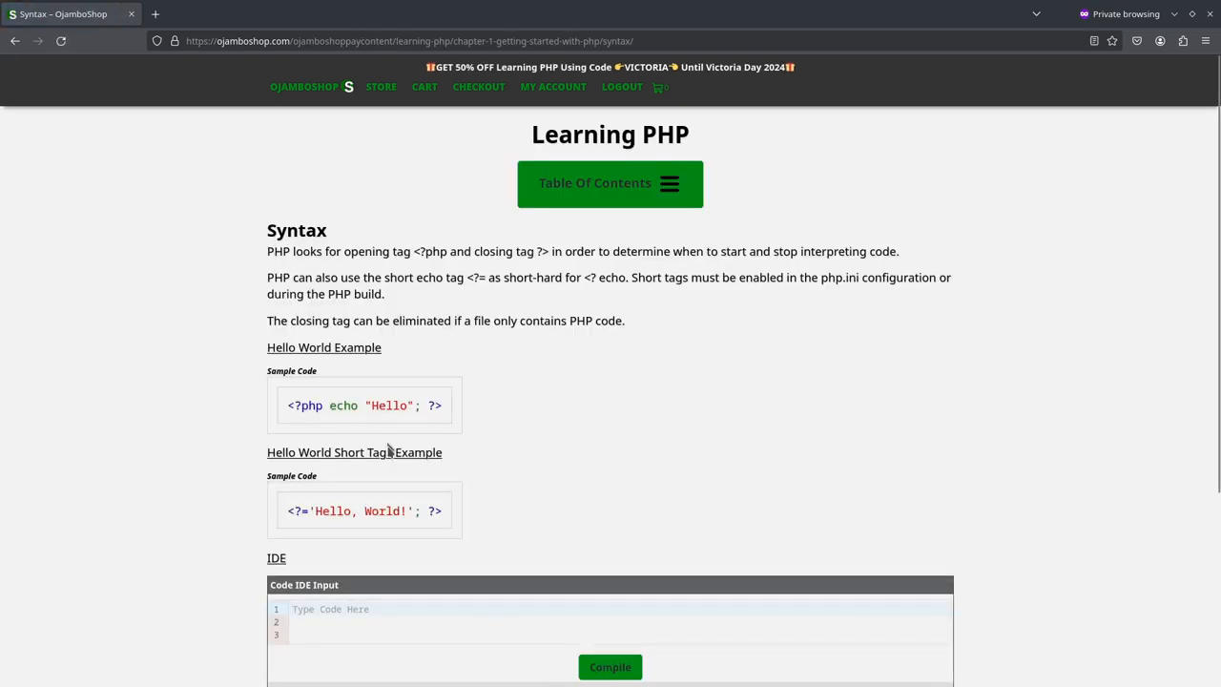
scroll(down, 3)
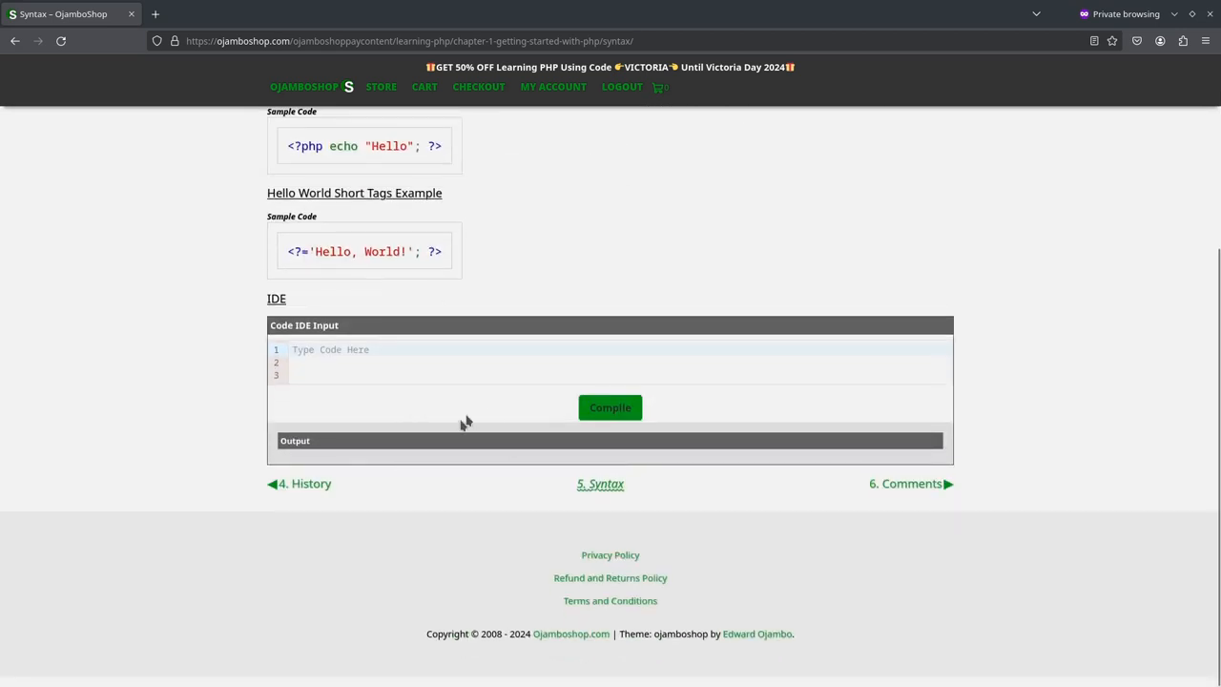
mouse_move(904, 484)
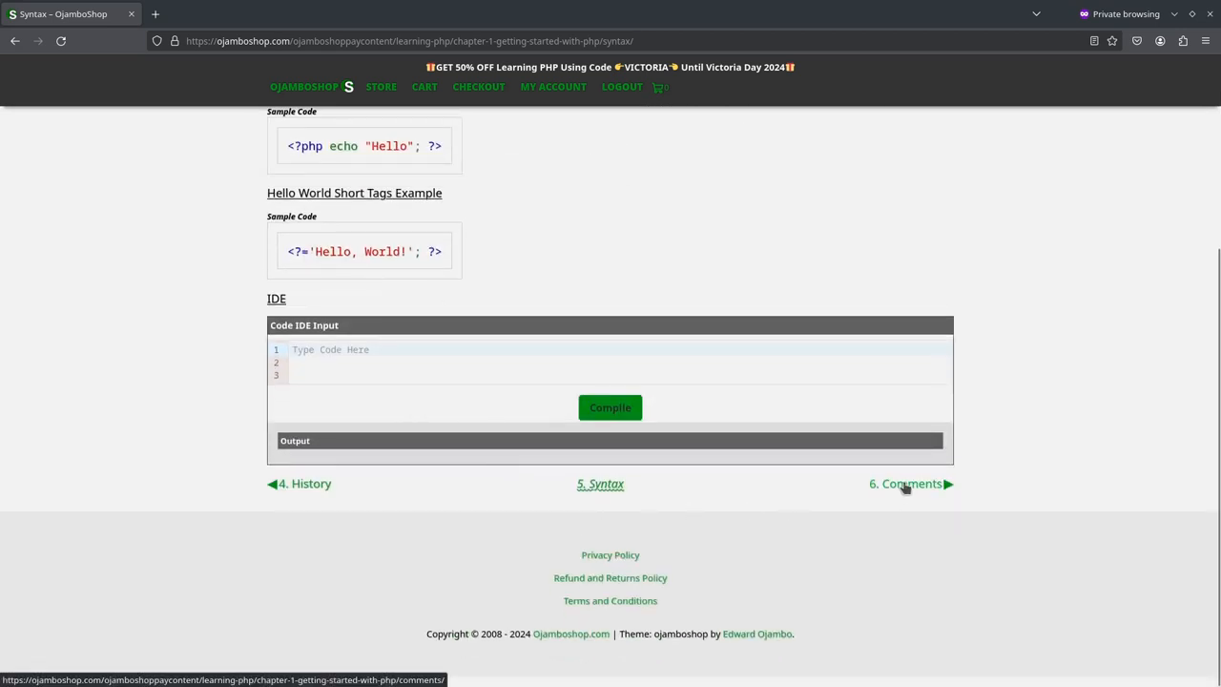
click(905, 484)
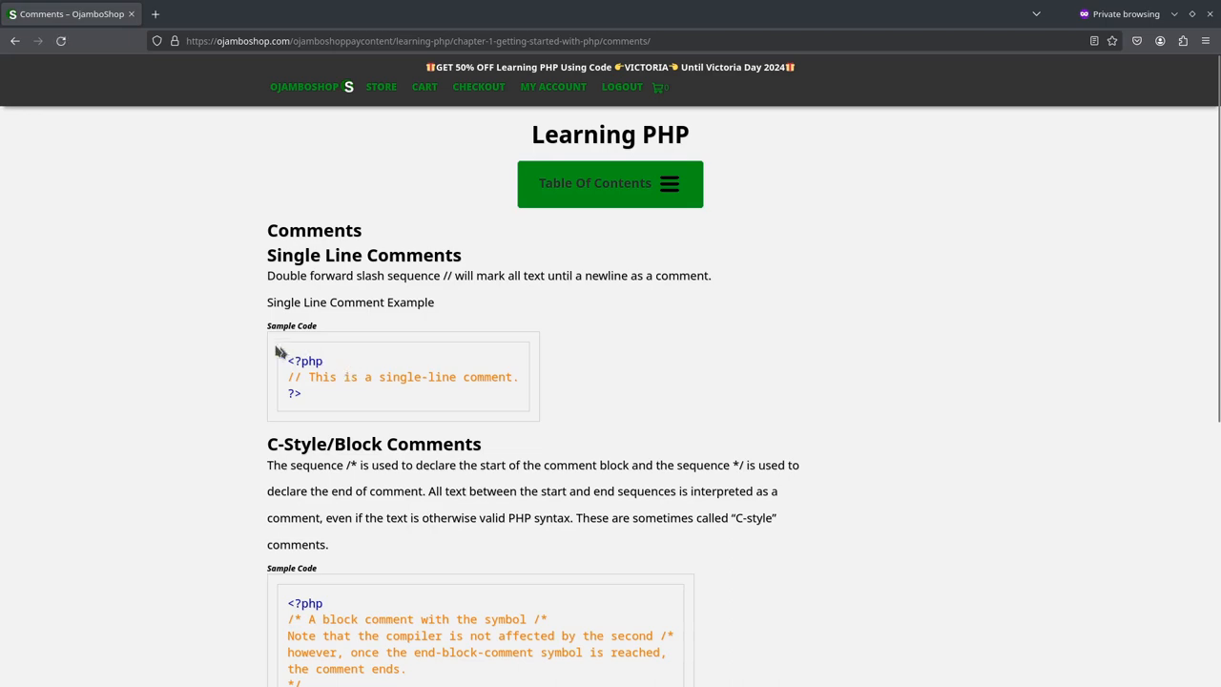
scroll(down, 3)
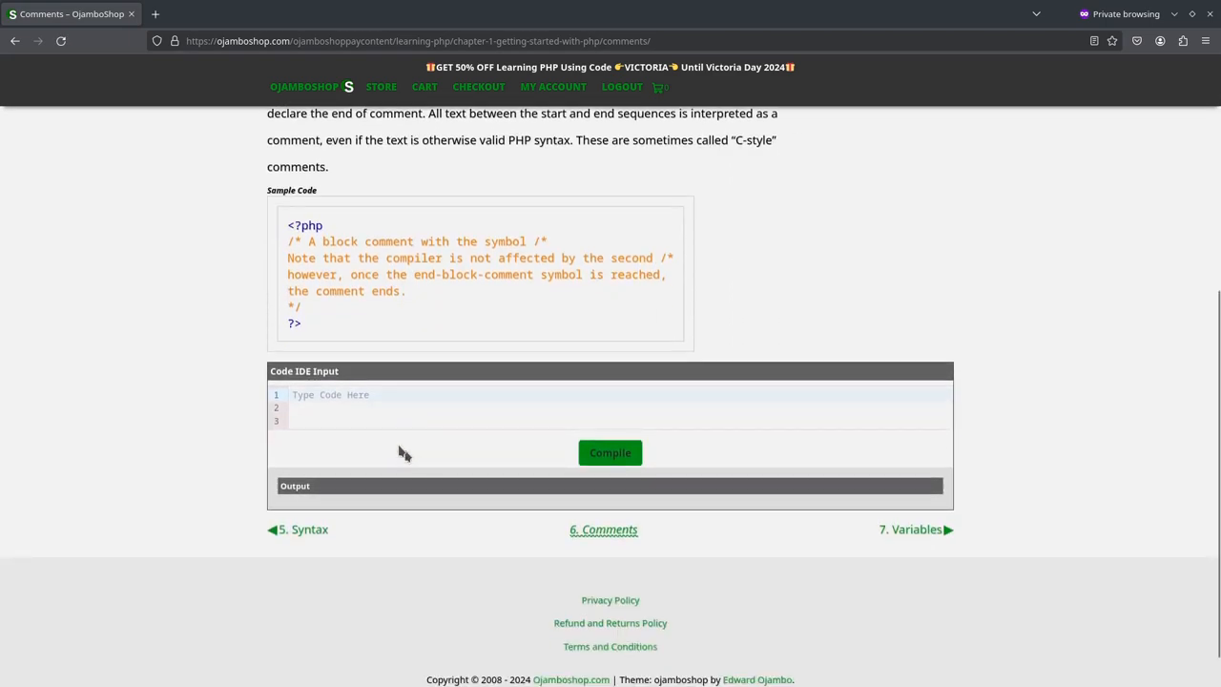
Browse the Comments examples, briefly showing and hiding the Table Of Contents
click(610, 183)
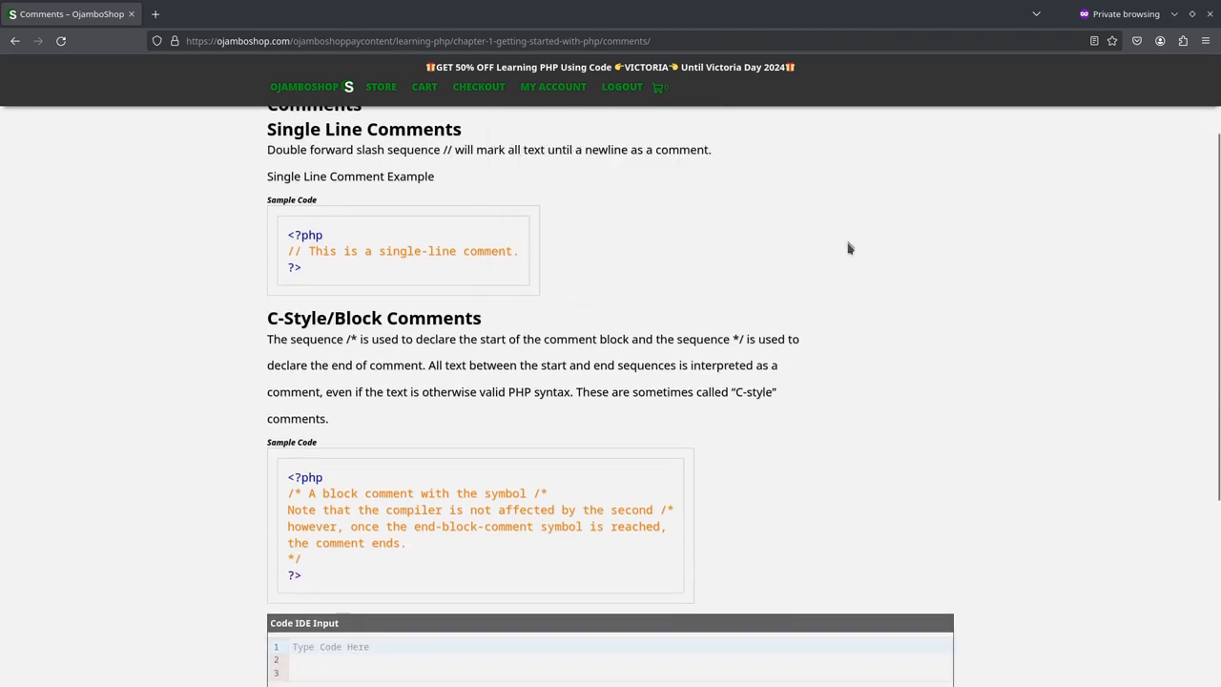
scroll(up, 3)
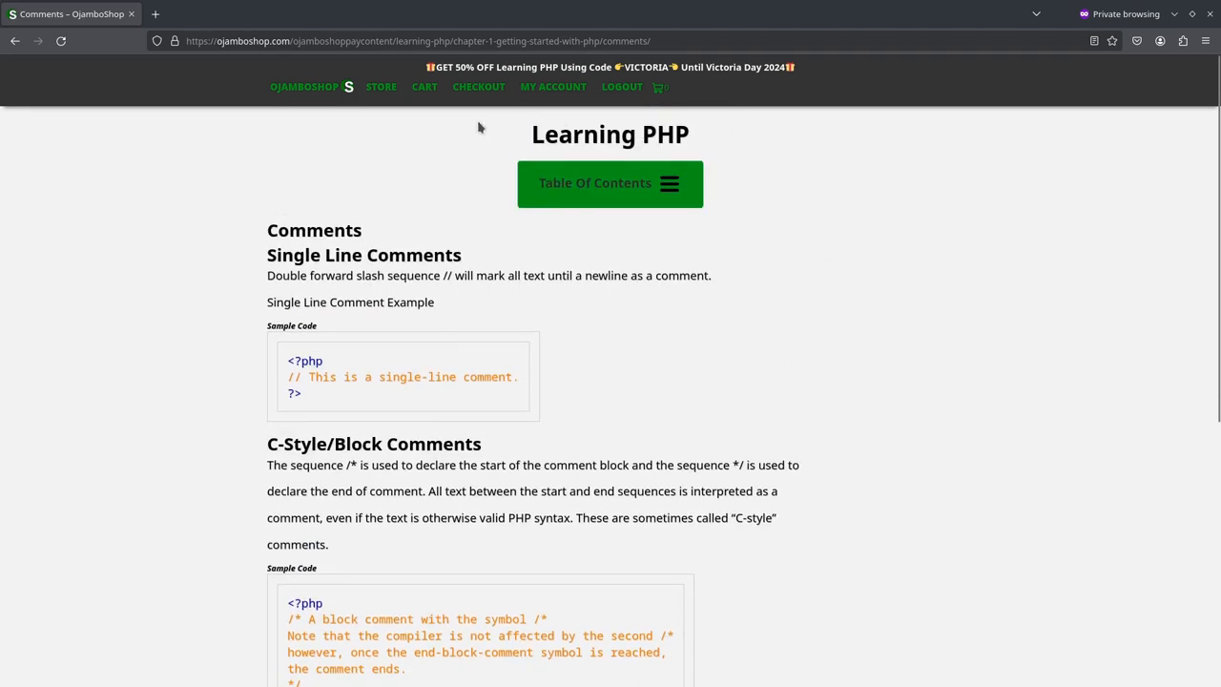
click(610, 183)
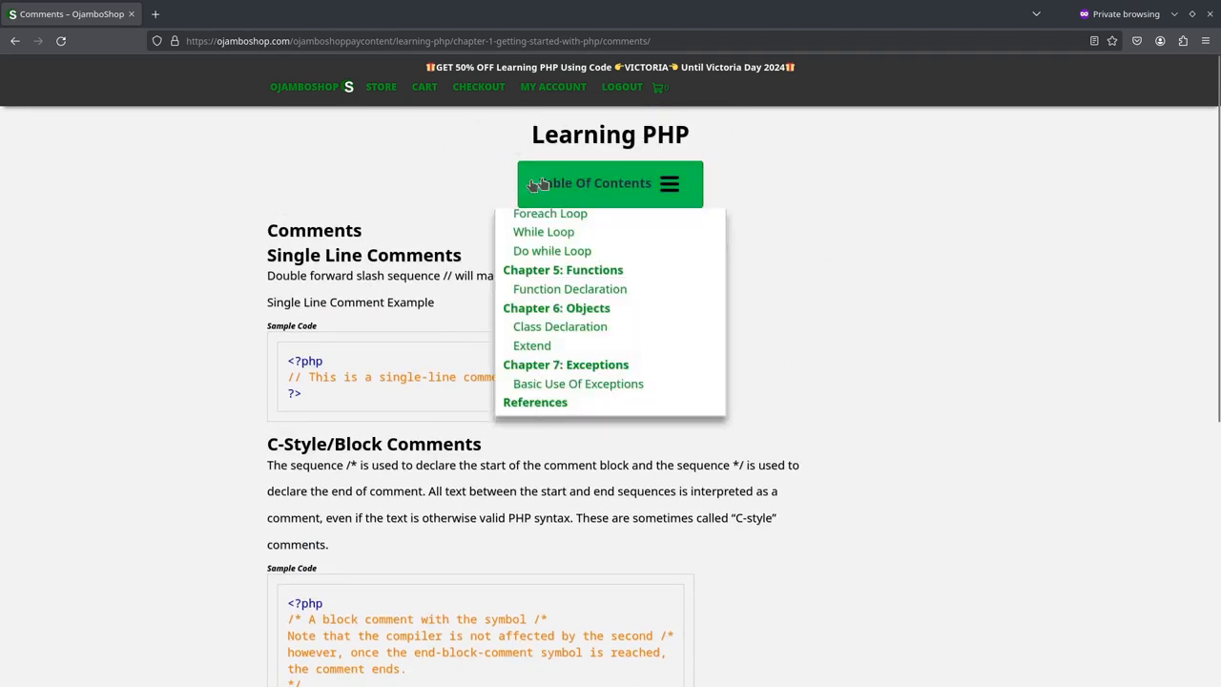
click(610, 183)
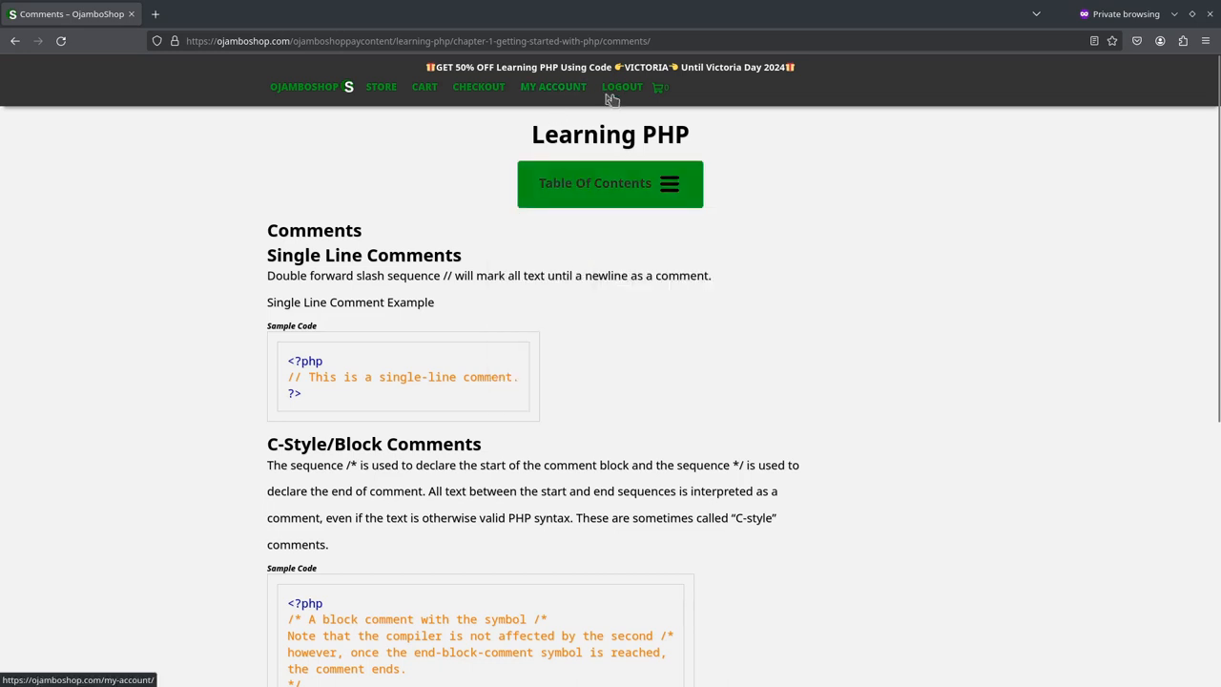
mouse_move(622, 88)
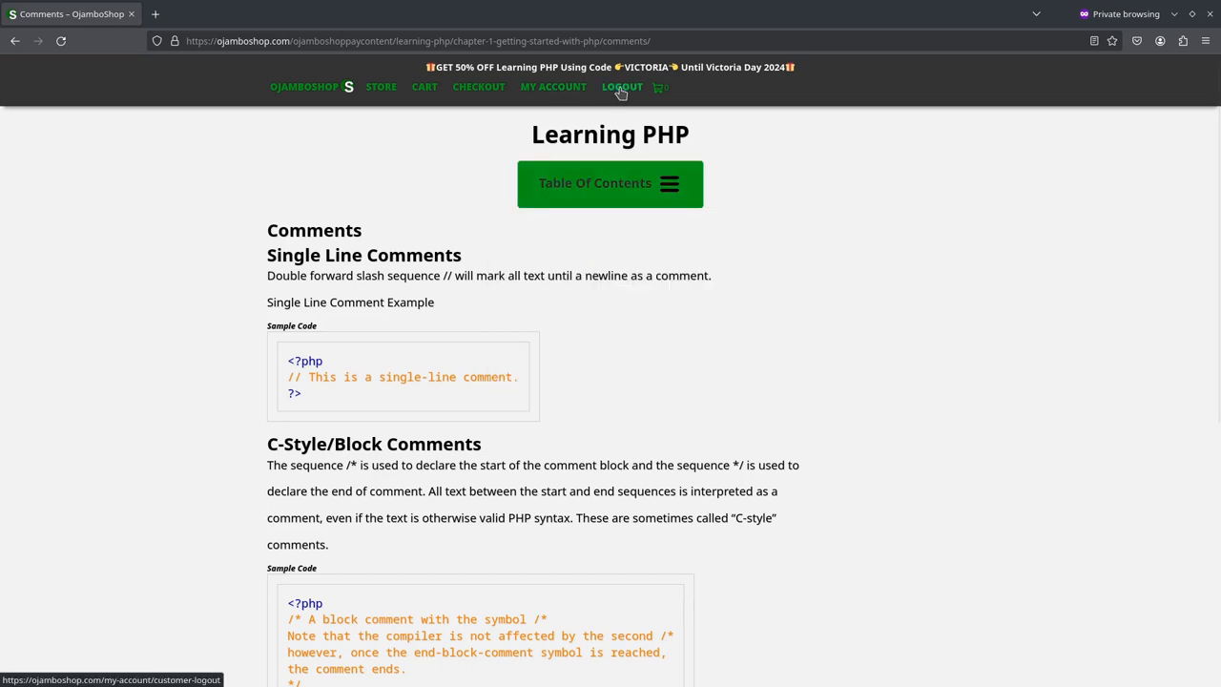
Log out and open the Learning PHP product page from the Store listing
click(622, 88)
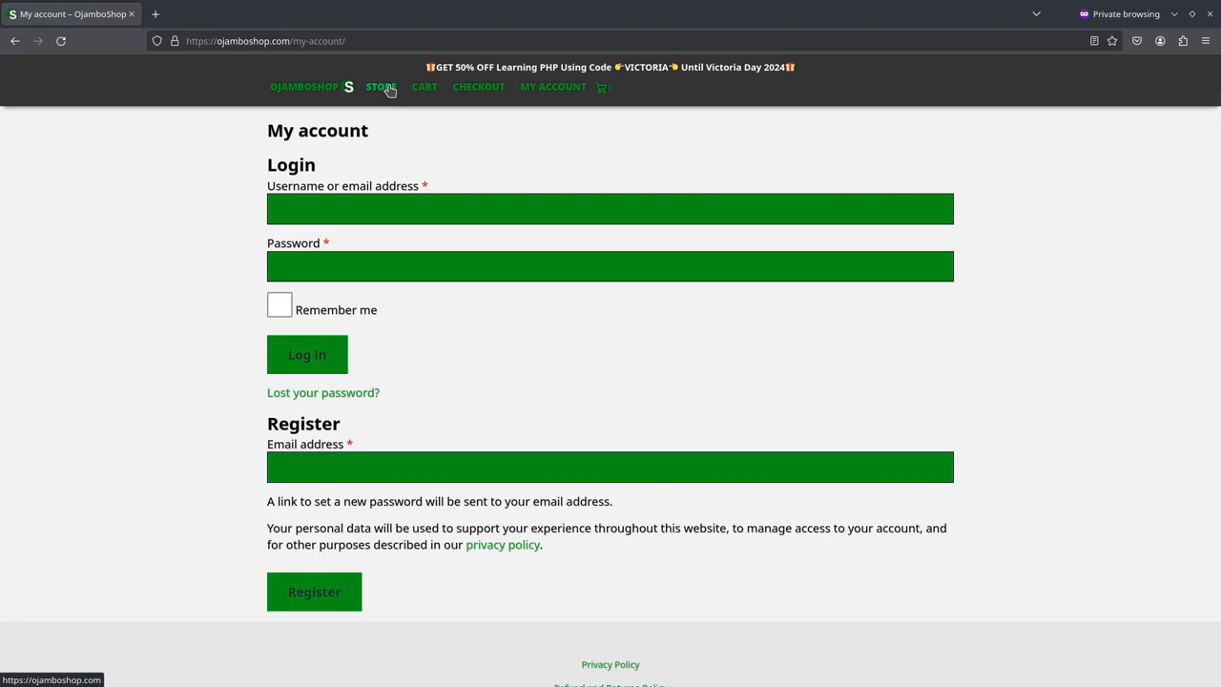
click(382, 88)
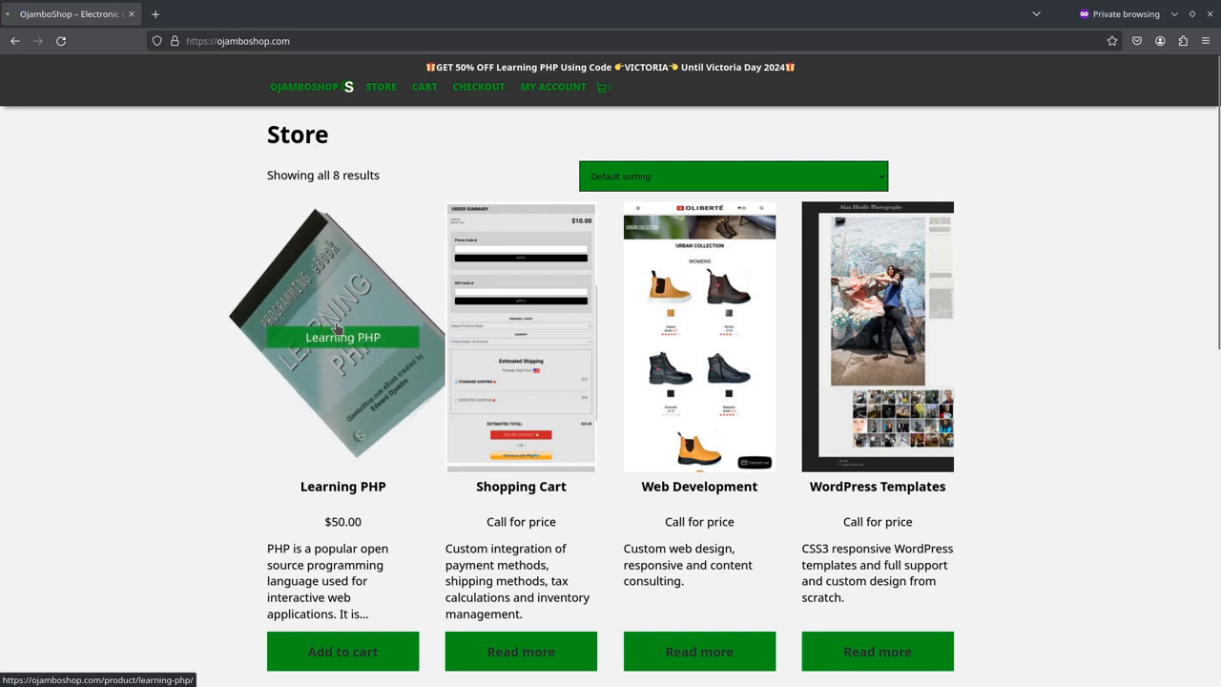
click(344, 335)
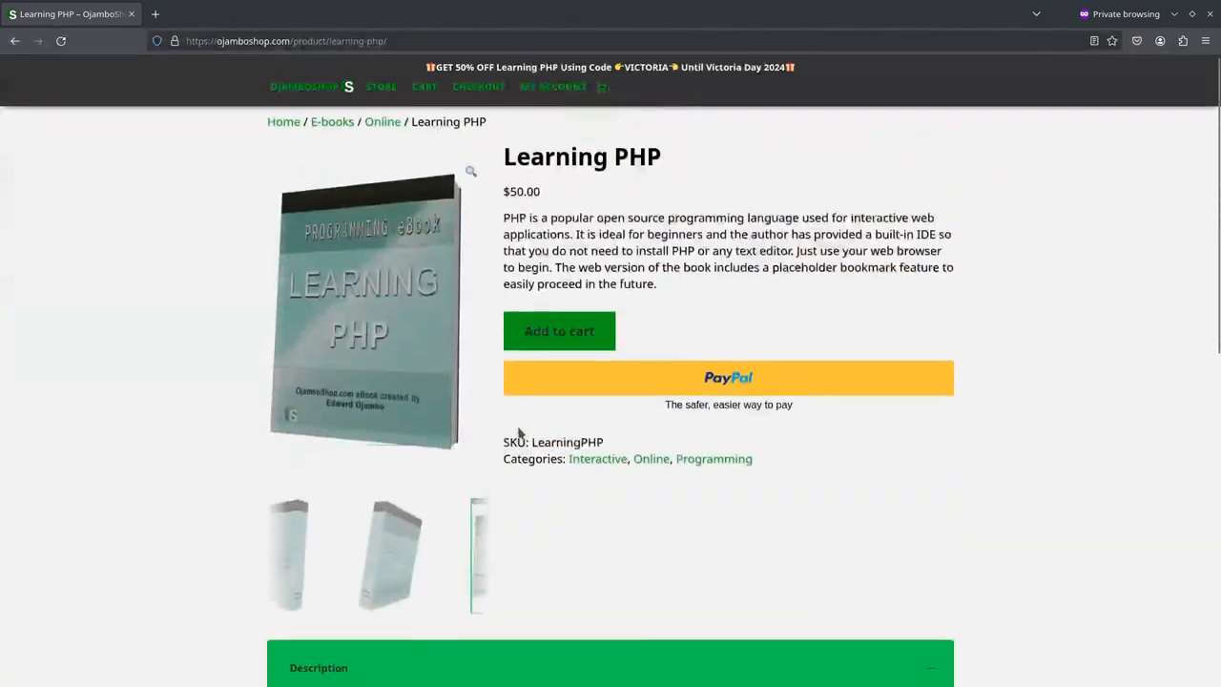
Add the $50.00 Learning PHP ebook to the cart and view the cart
click(559, 332)
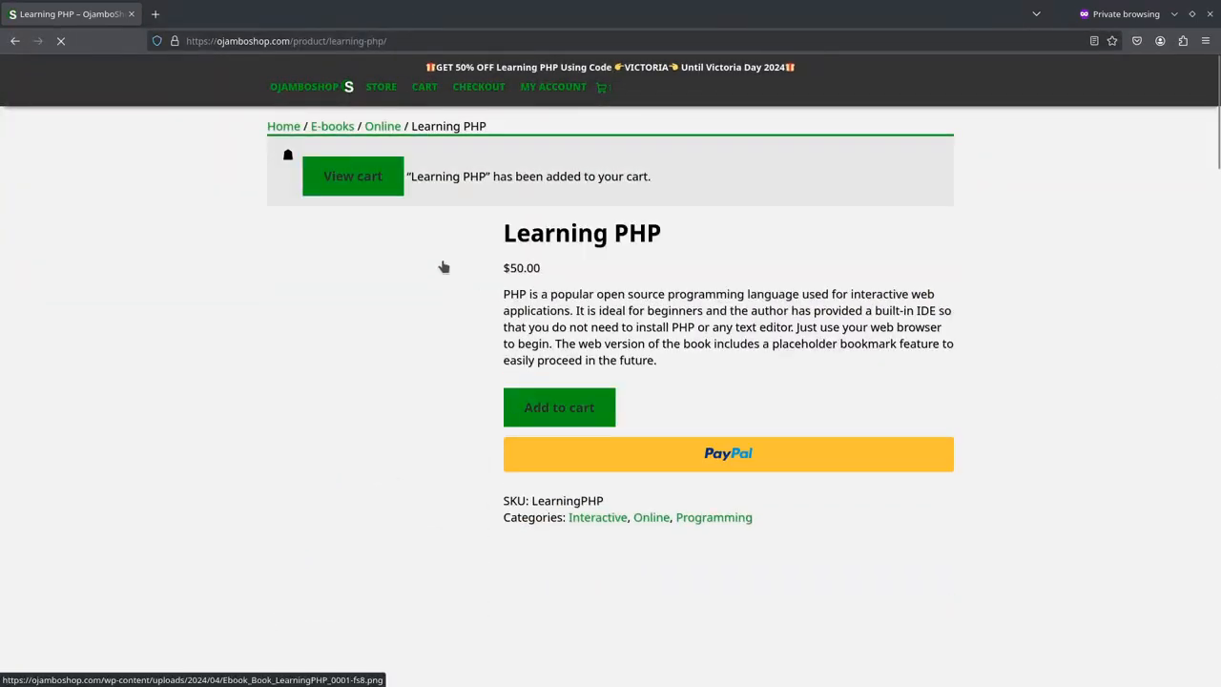
mouse_move(589, 111)
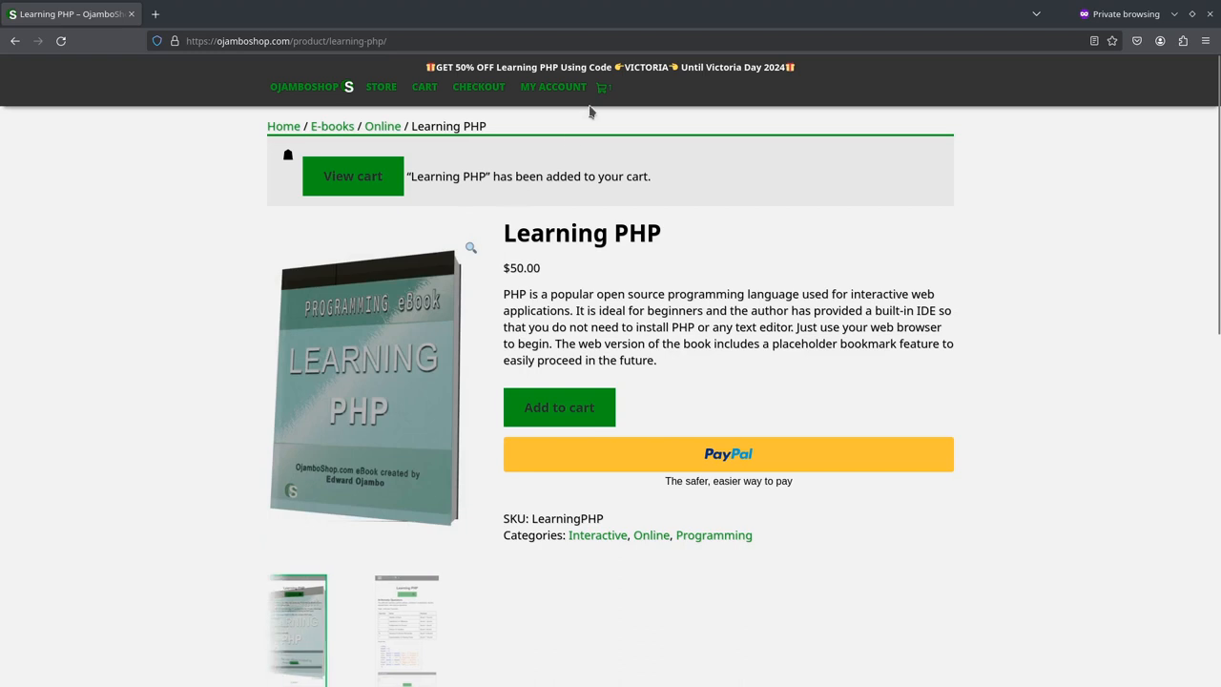
click(352, 176)
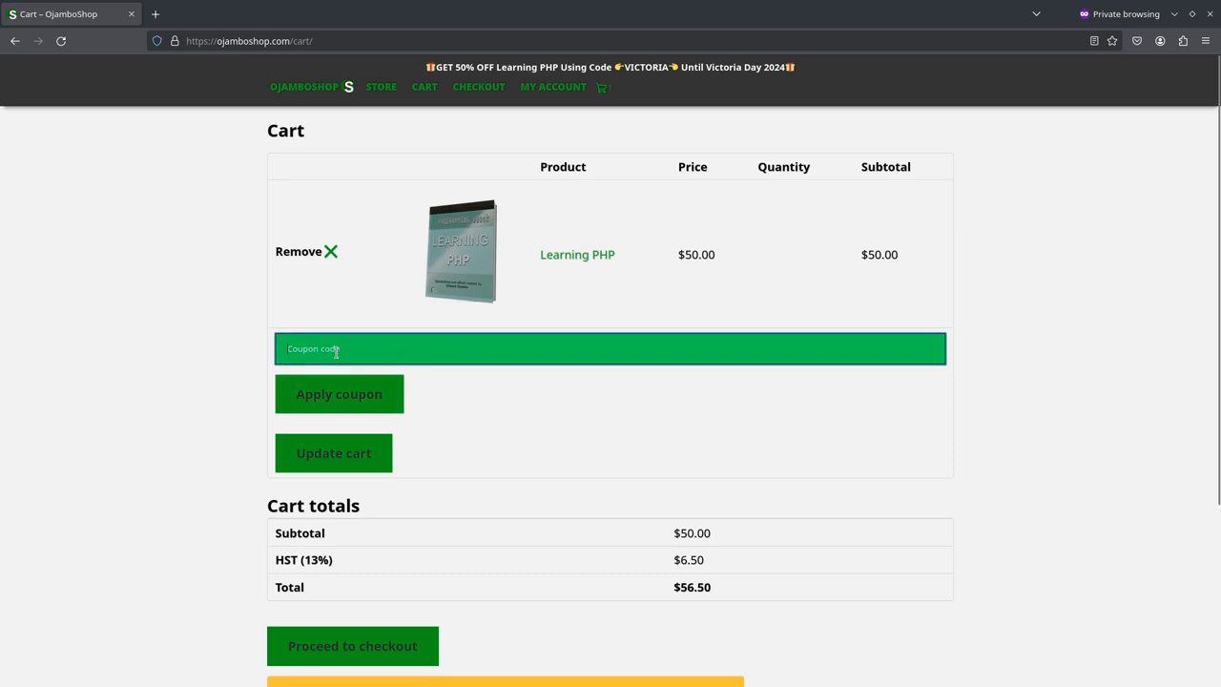
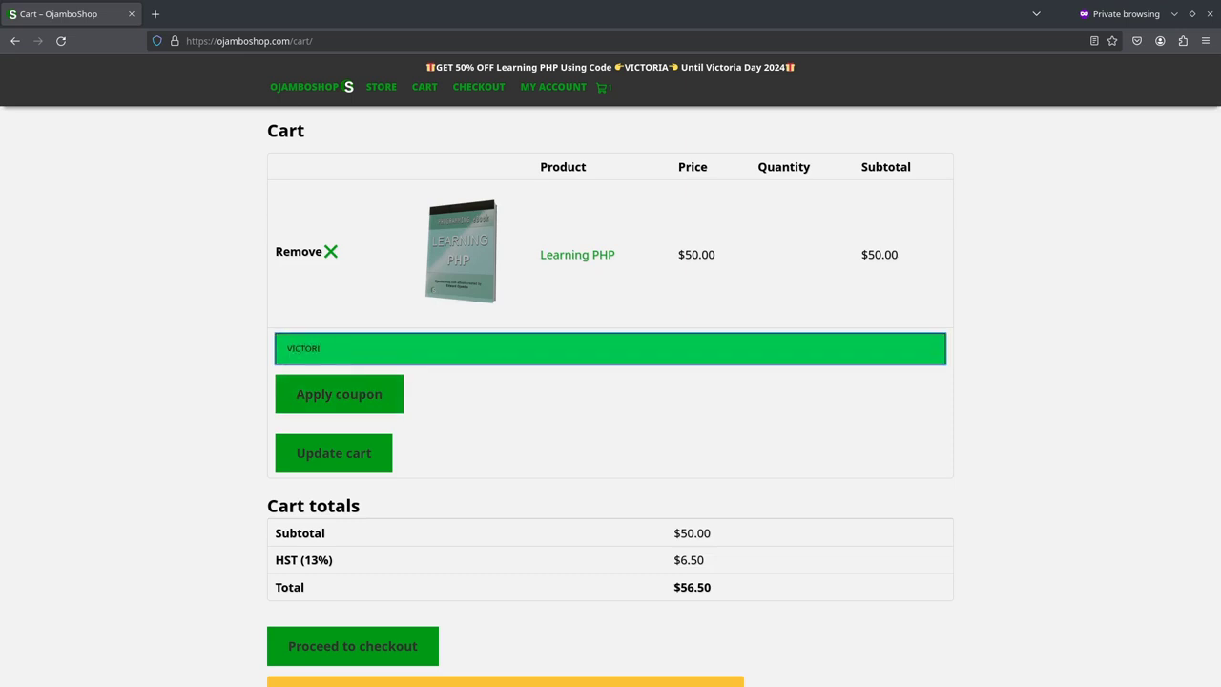
Apply the VICTORIA coupon, cutting $25.00 off for a cart total of $28.25
click(339, 392)
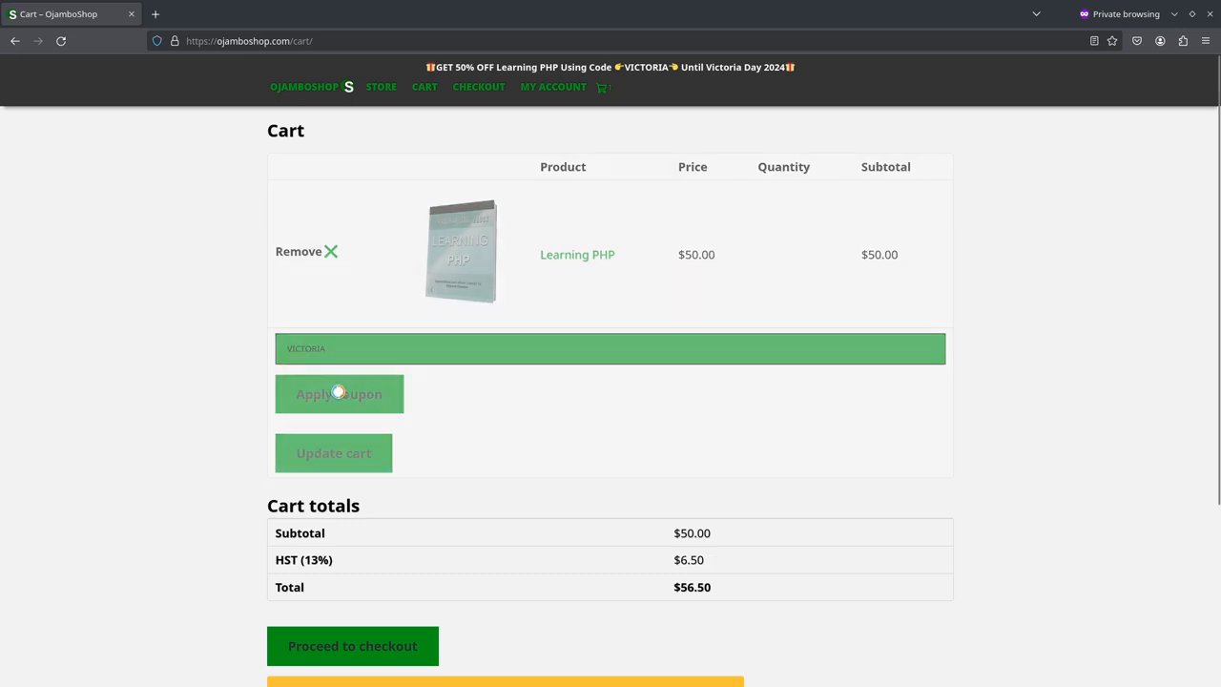
click(339, 393)
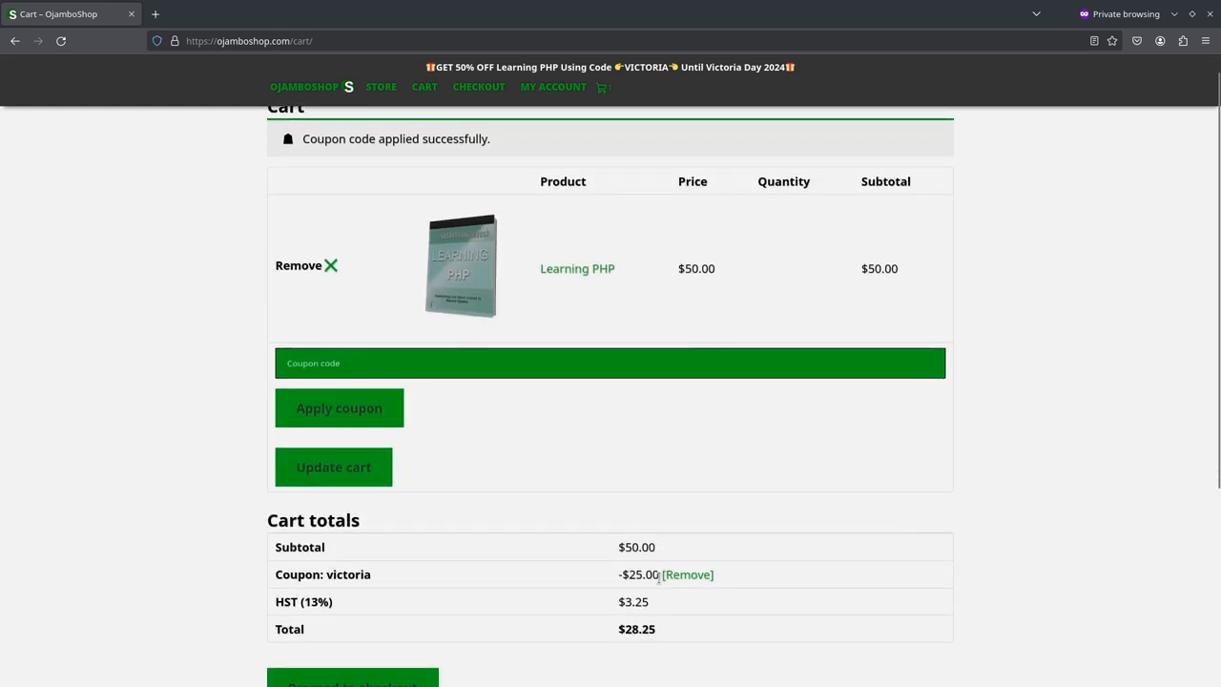
mouse_move(663, 588)
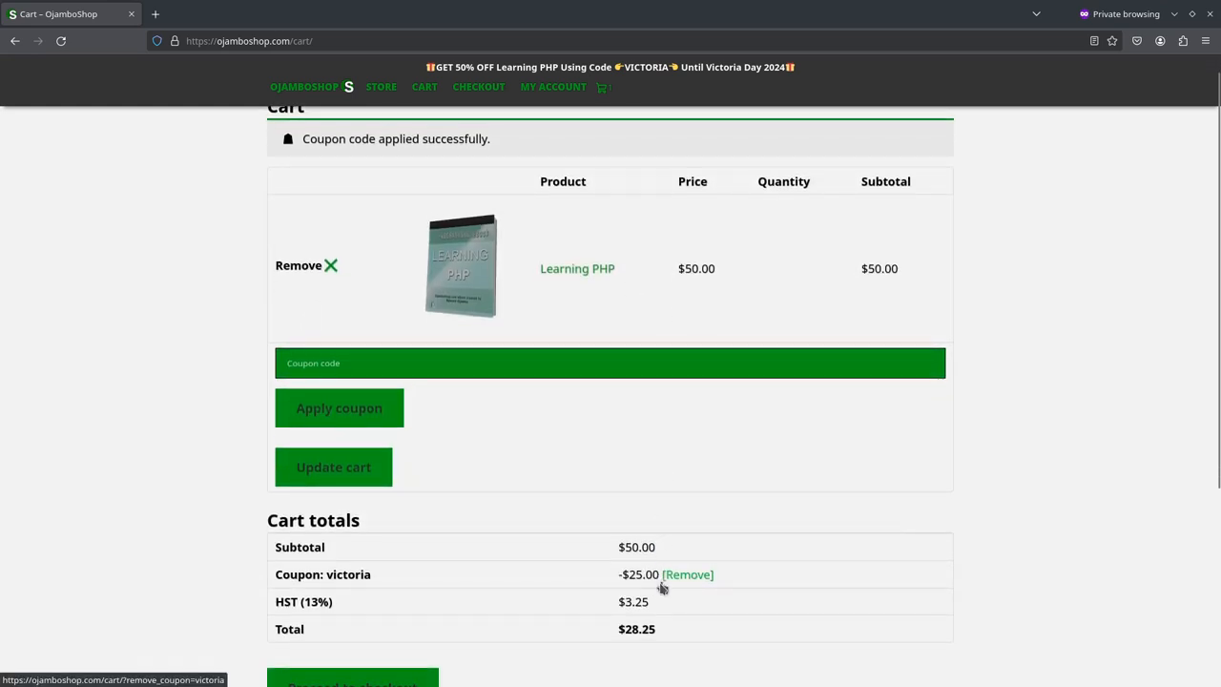
mouse_move(389, 248)
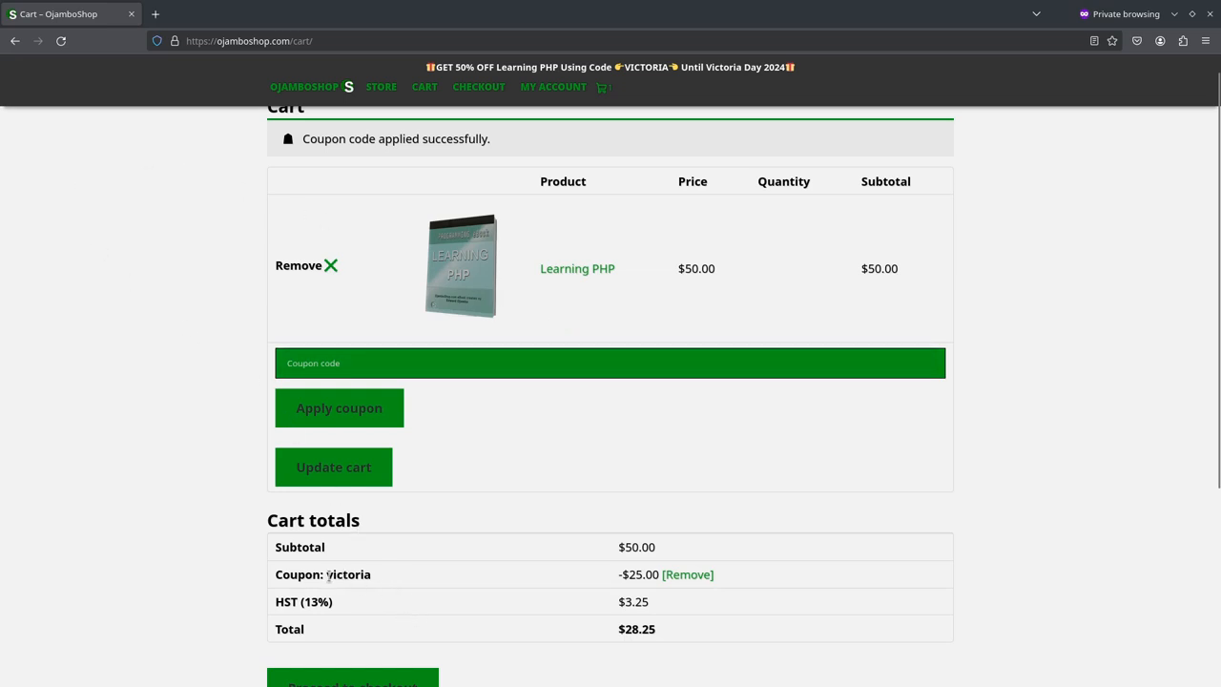
scroll(down, 3)
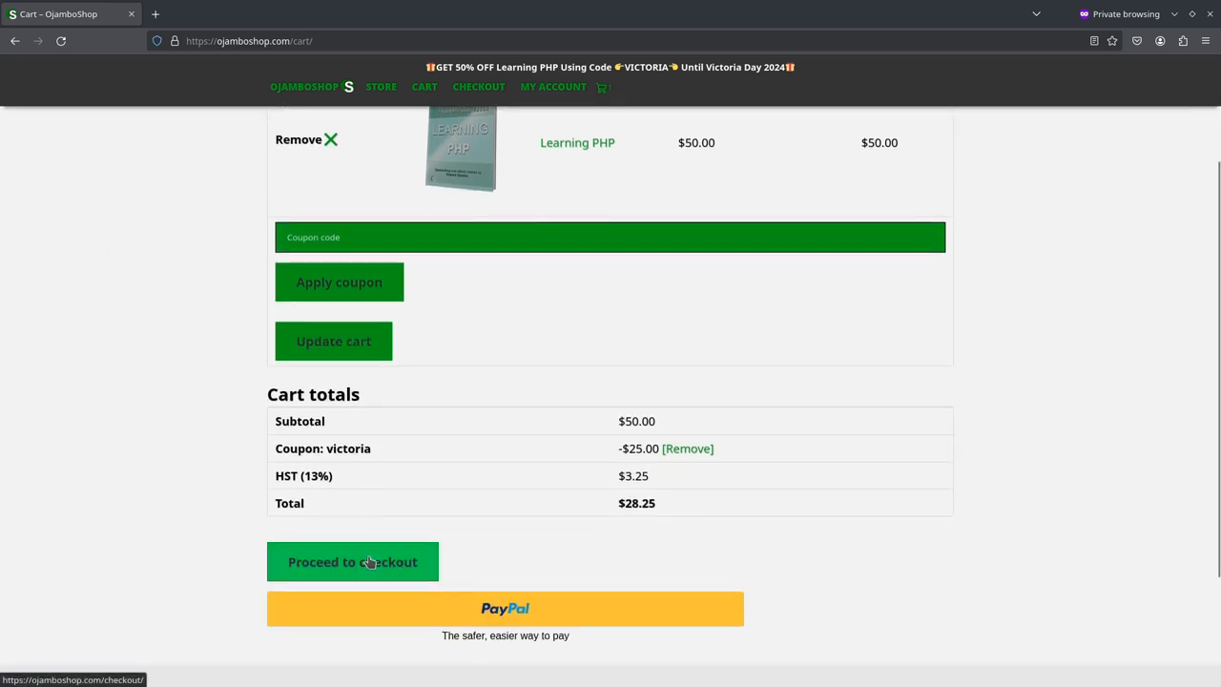
scroll(up, 3)
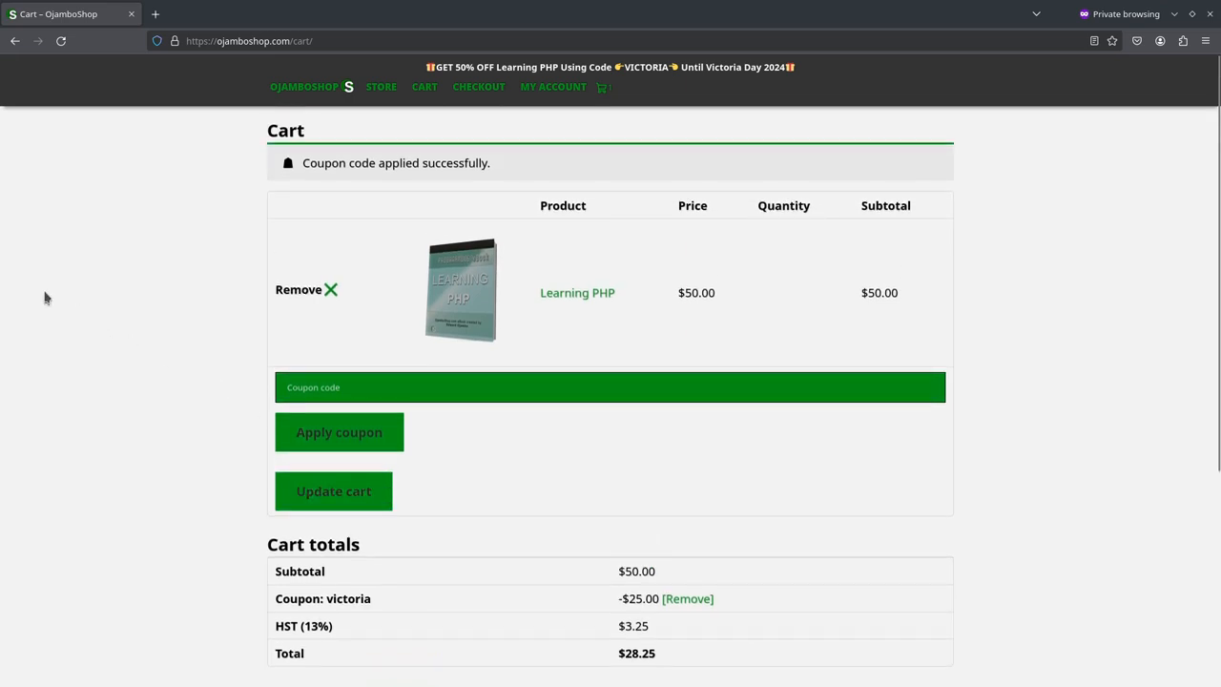